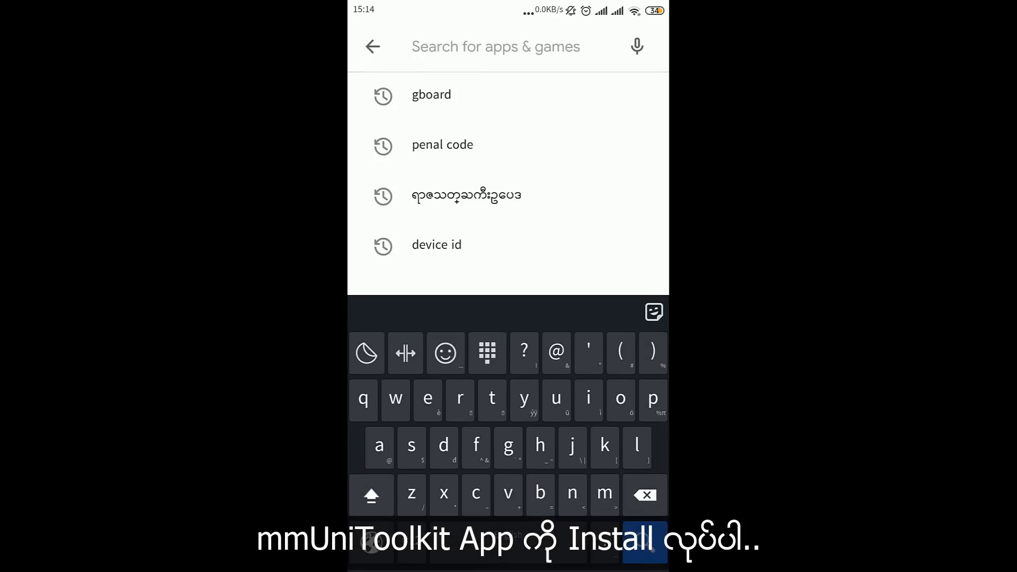
Search Play Store for "mmuni", open the mmUniToolkit listing and install it.
type("mm")
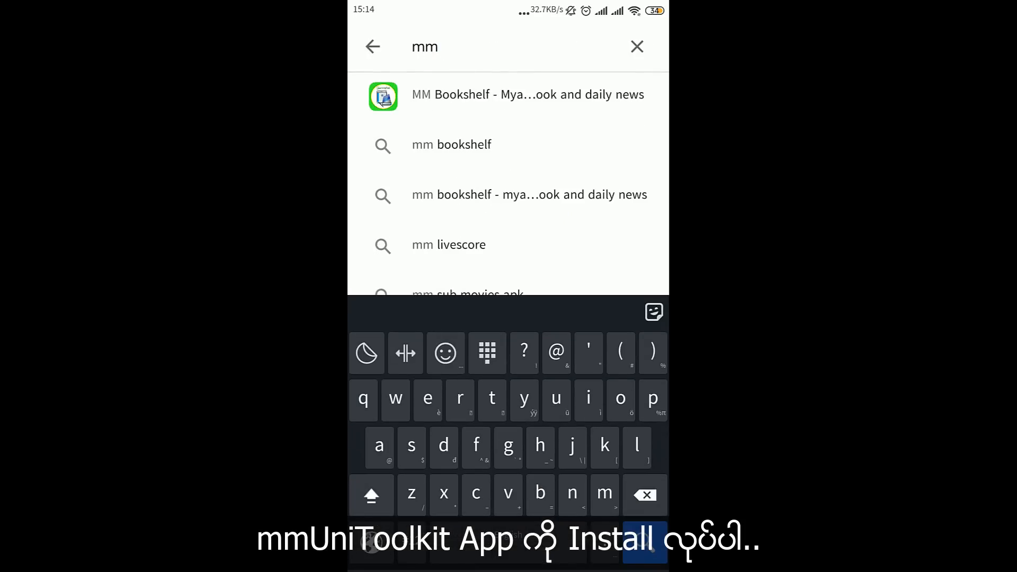
type("unicode")
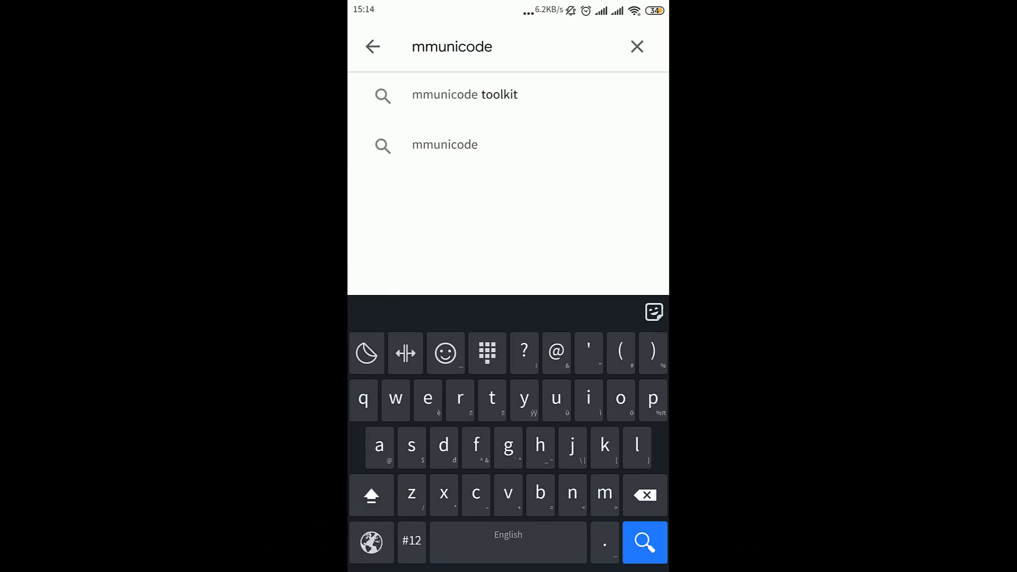
left_click(465, 94)
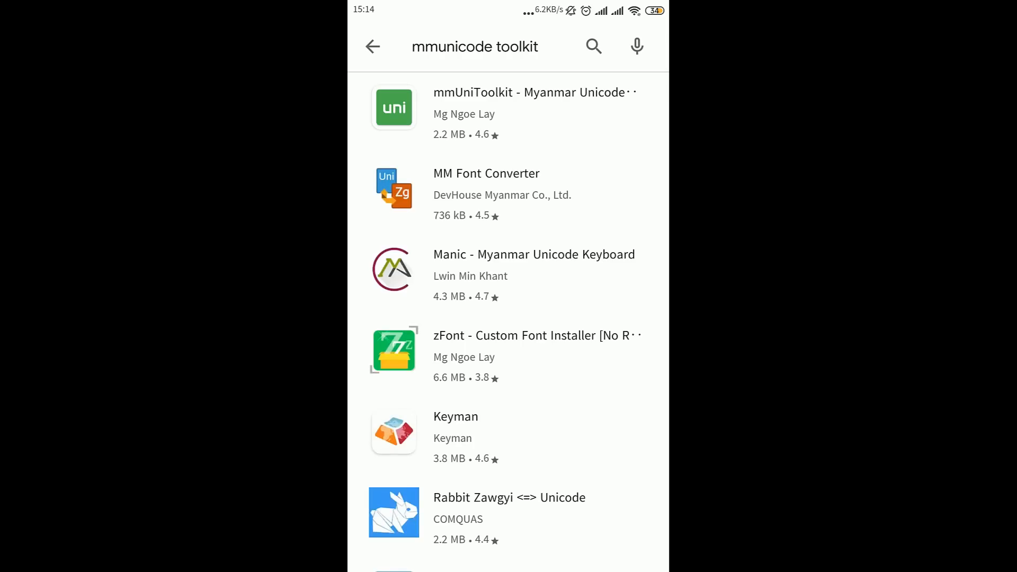
left_click(530, 93)
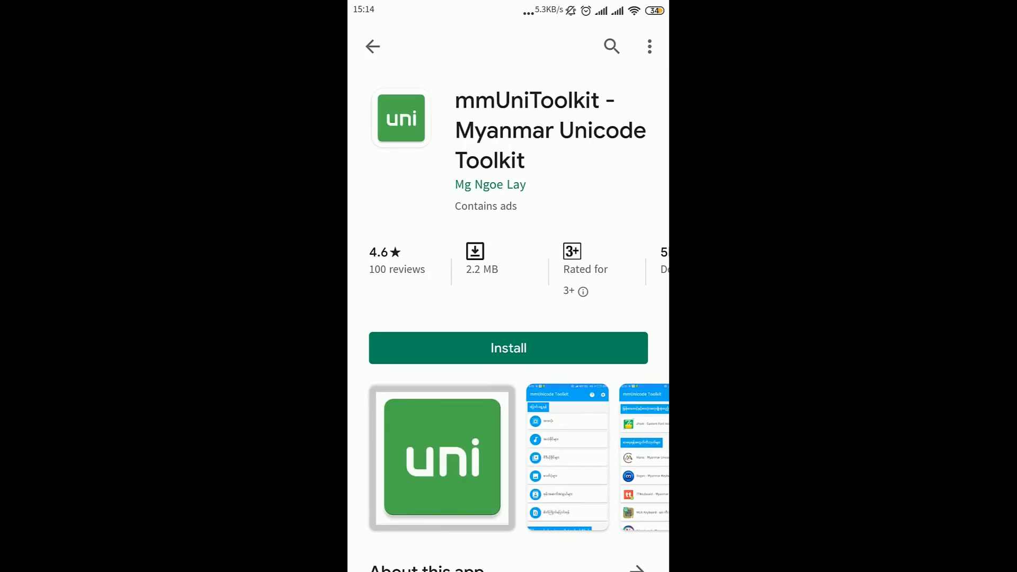
left_click(508, 347)
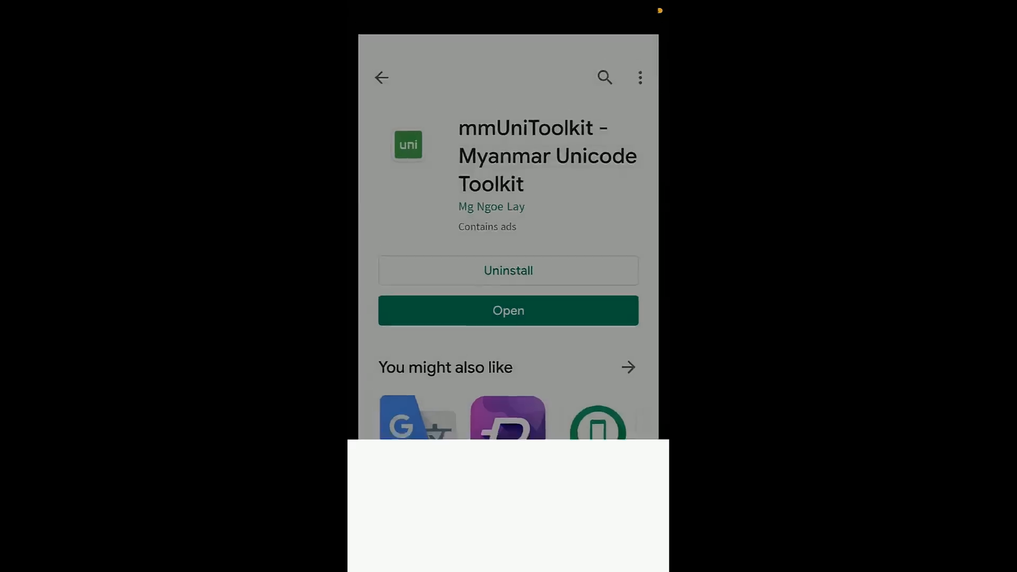
Launch mmUniToolkit past its safety check and follow its zFont - Custom Font Installer row to Play Store.
left_click(509, 310)
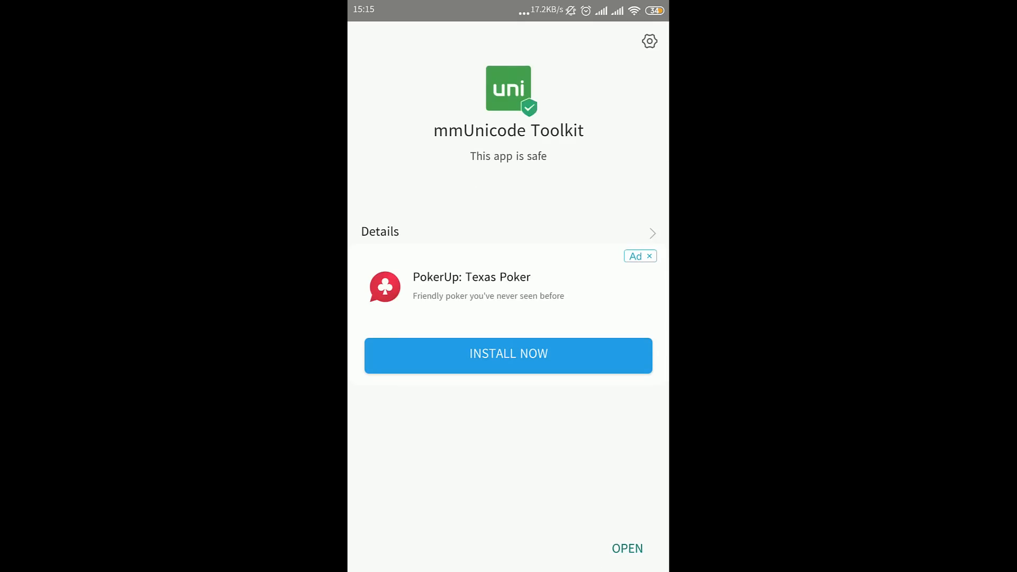
left_click(627, 548)
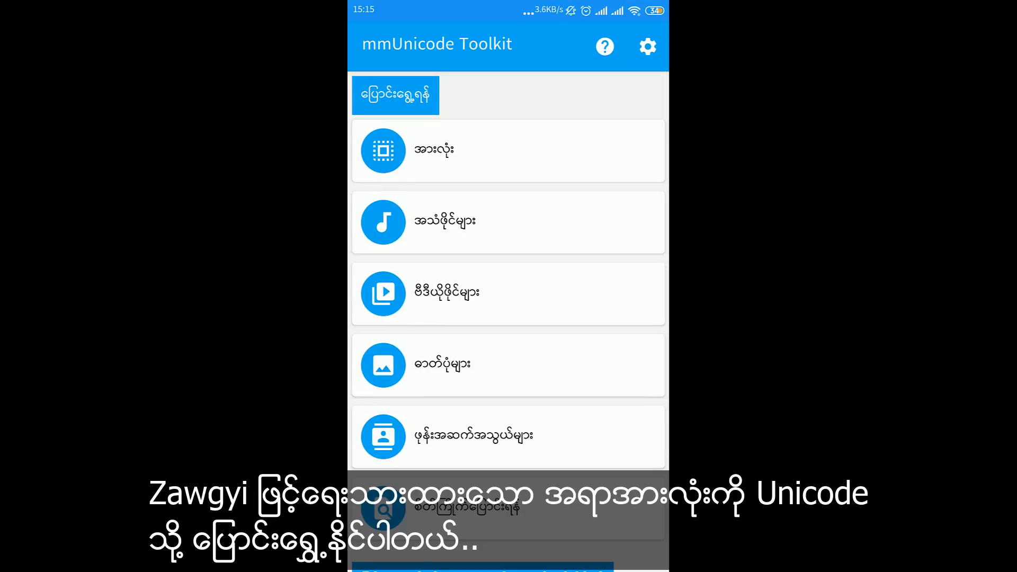
scroll("down", 3)
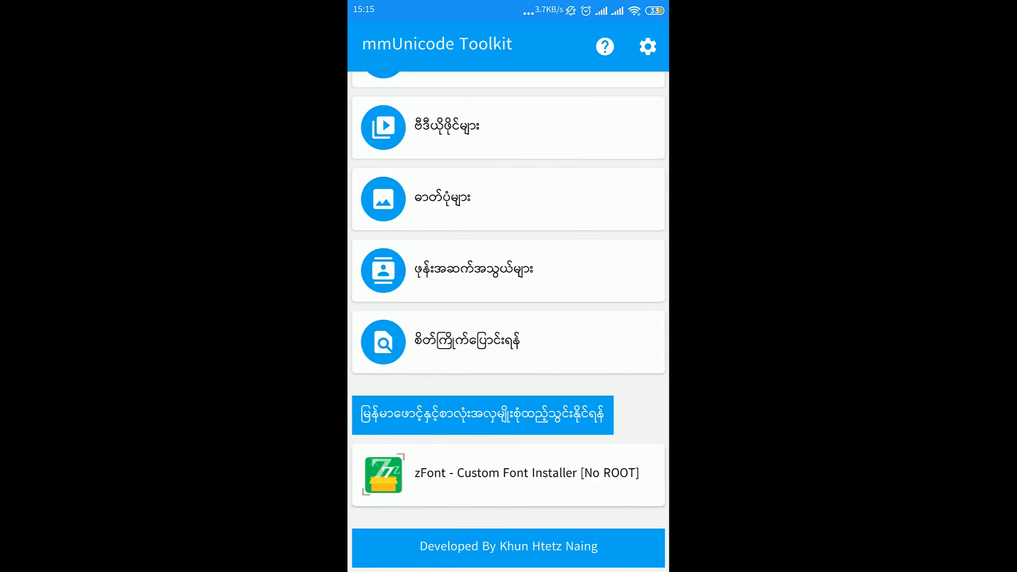
left_click(508, 474)
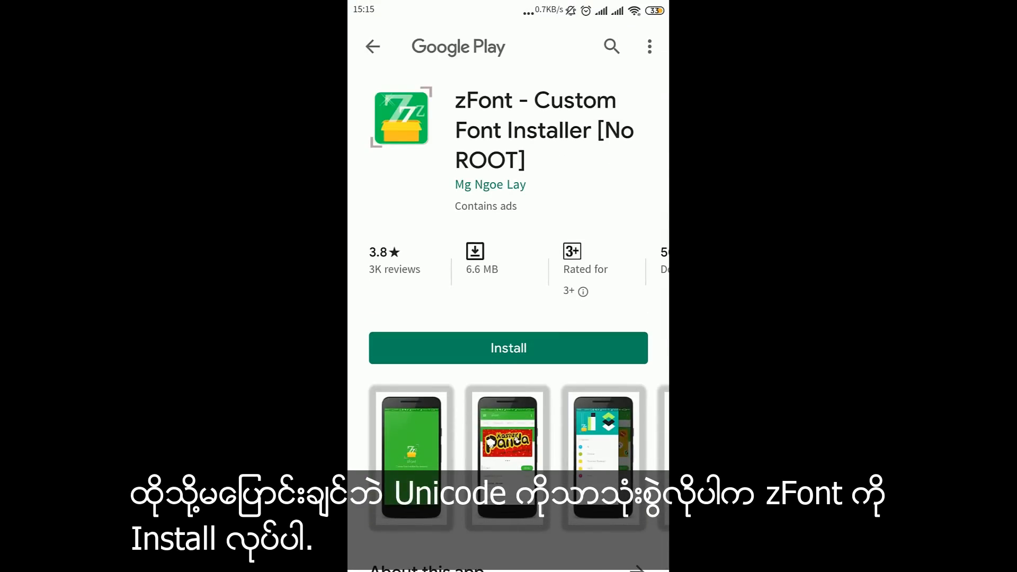
Install zFont, launch it and allow it access to files on the device.
left_click(508, 347)
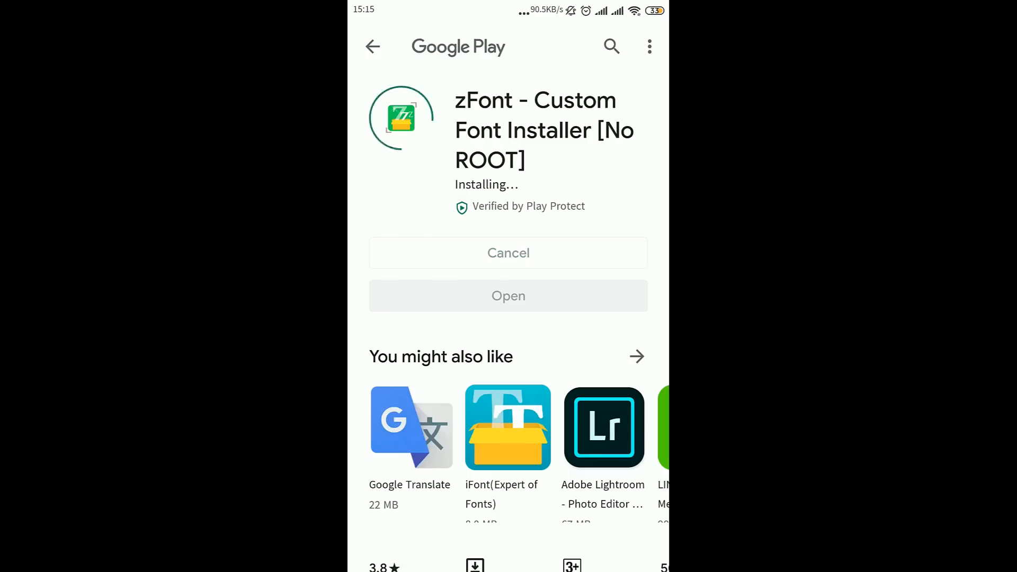
left_click(509, 295)
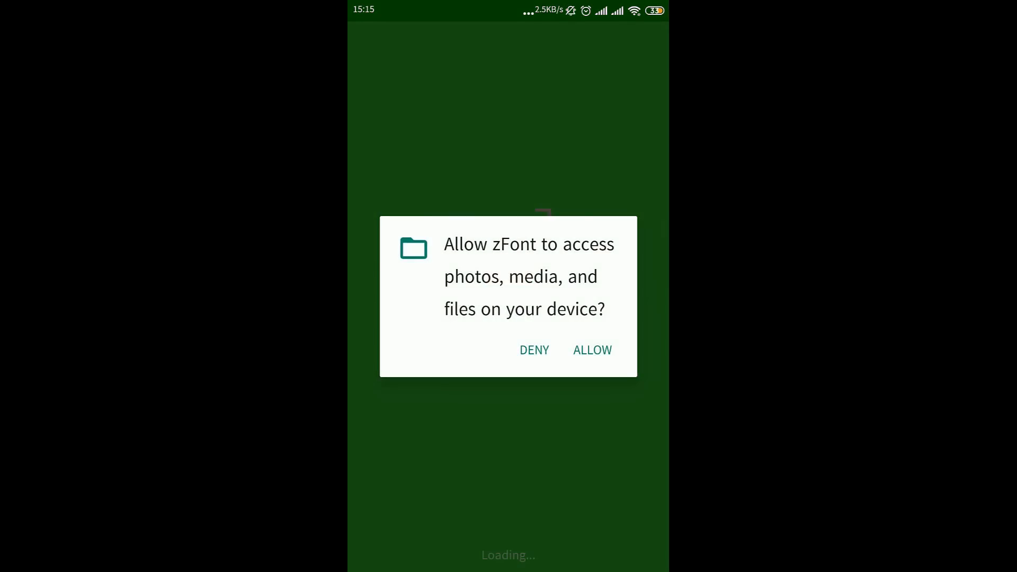
left_click(593, 350)
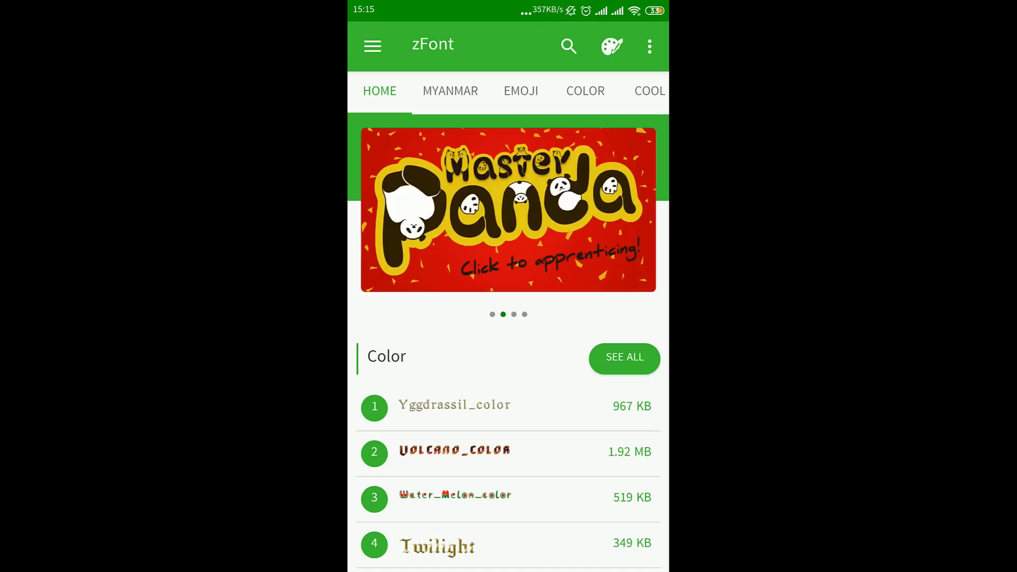
Switch to zFont's MYANMAR list and scroll down to the Pyidaungsu-2.5.3 fonts.
left_click(451, 91)
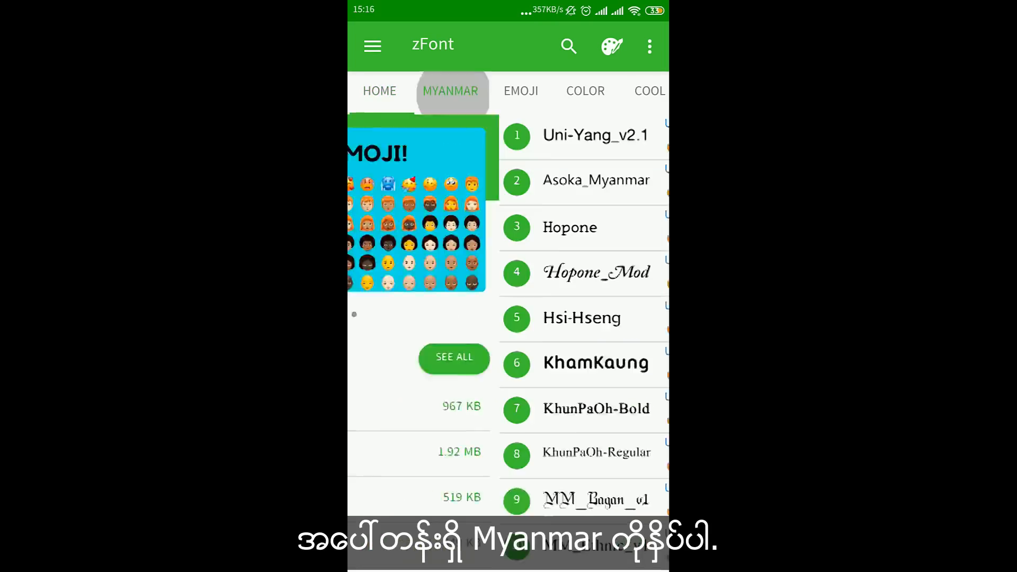
left_click(450, 91)
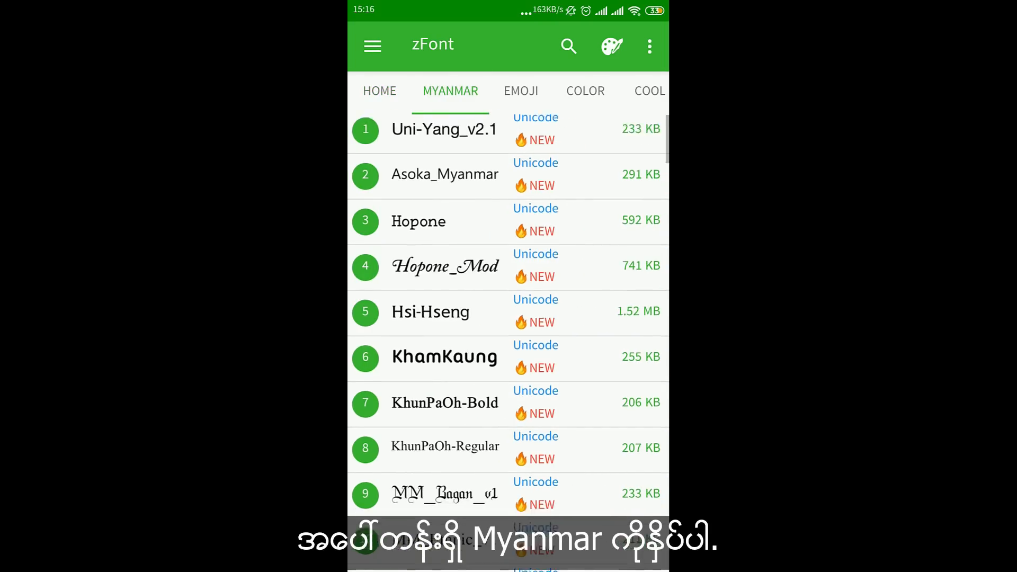
scroll("down", 3)
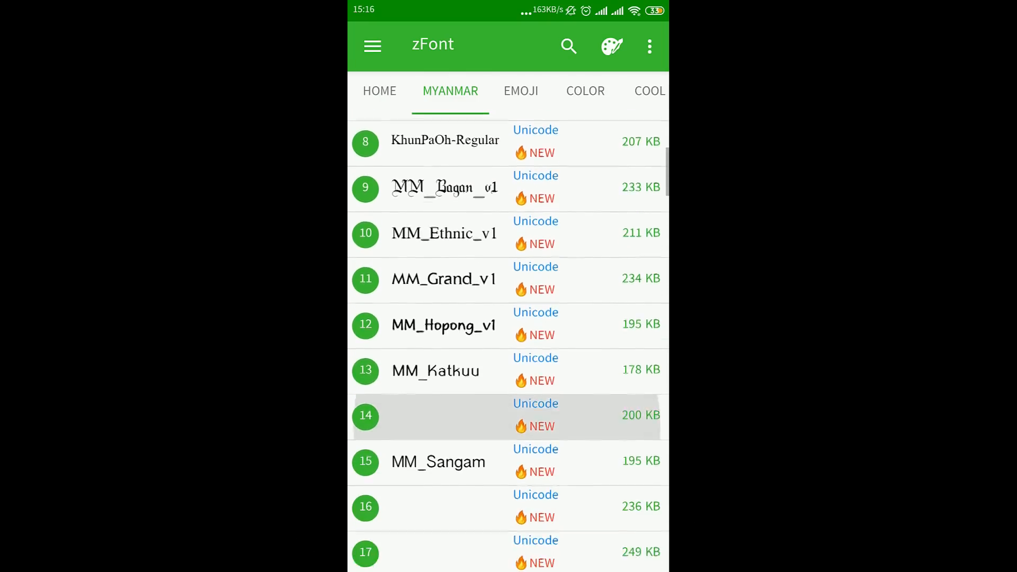
scroll("down", 3)
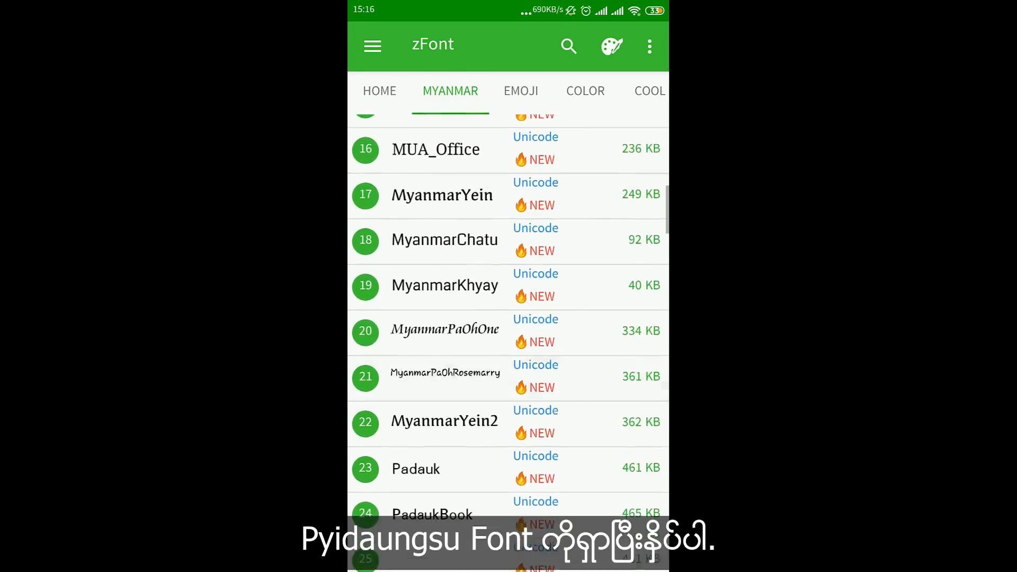
scroll("down", 3)
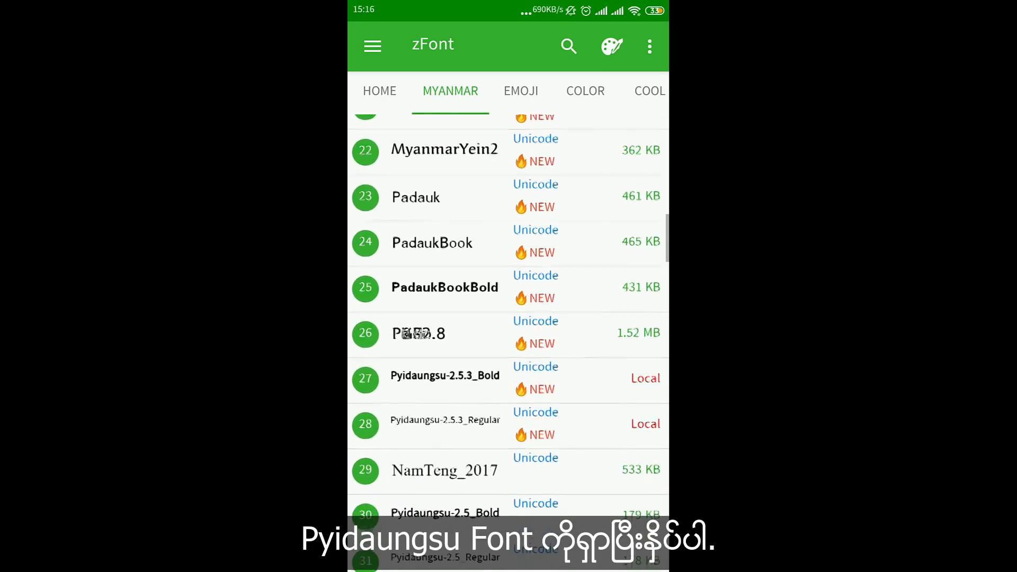
scroll("down", 3)
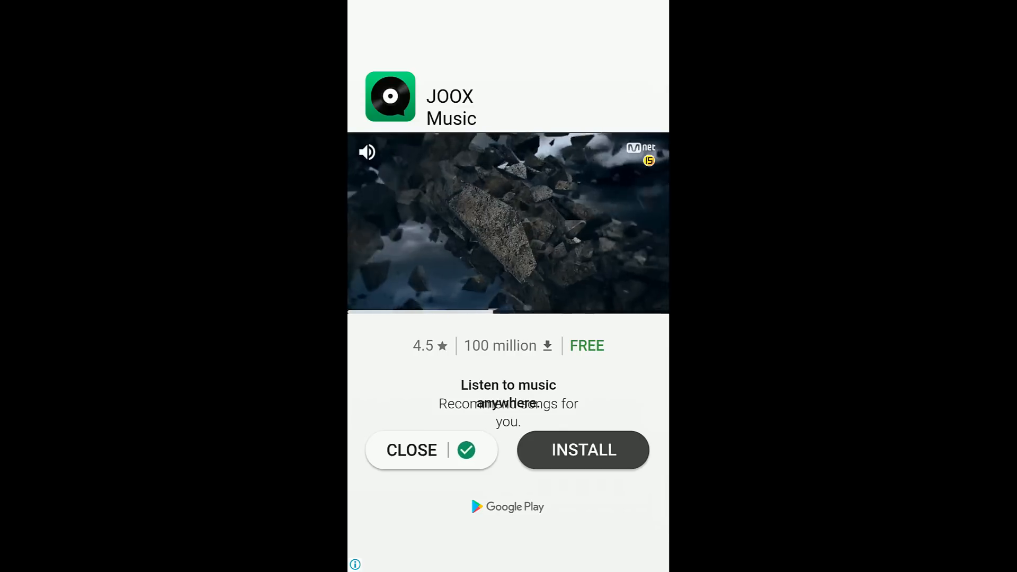
Dismiss the ad and set Pyidaungsu-2.5.3_Regular via Xiaomi (MIUI) mode, Method 3 (Latest), acknowledging the note.
left_click(411, 450)
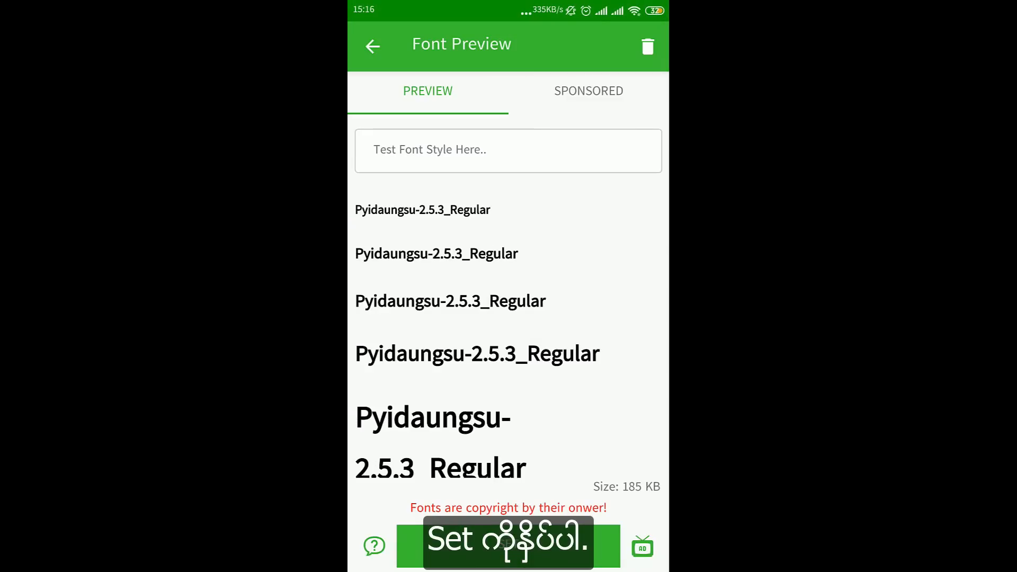
left_click(507, 544)
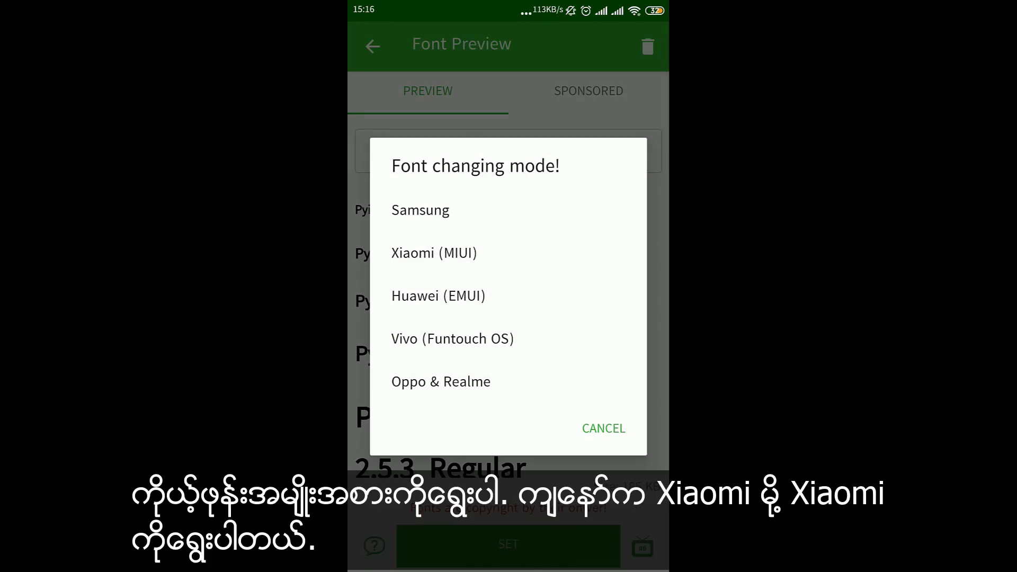
left_click(435, 252)
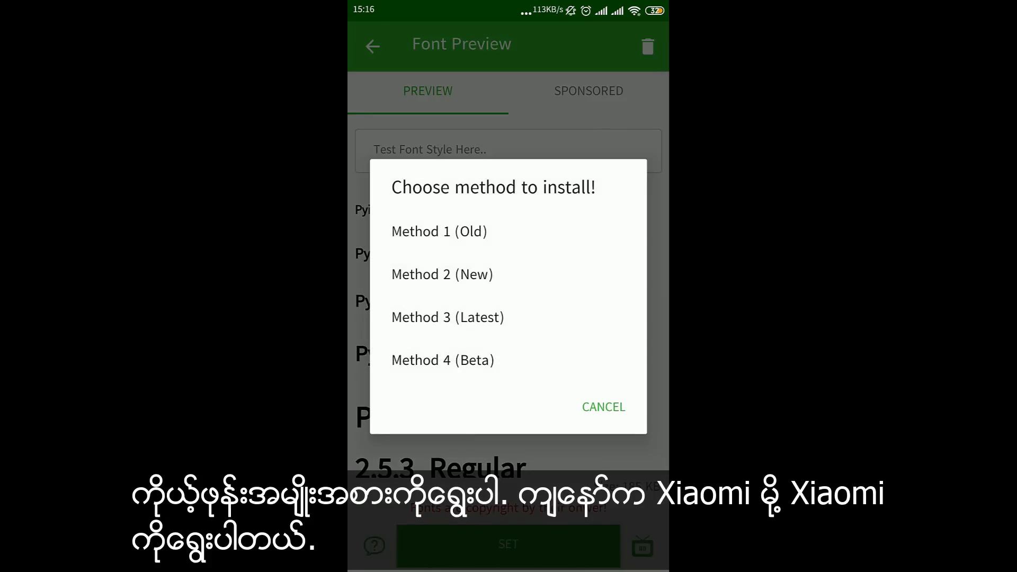
left_click(447, 316)
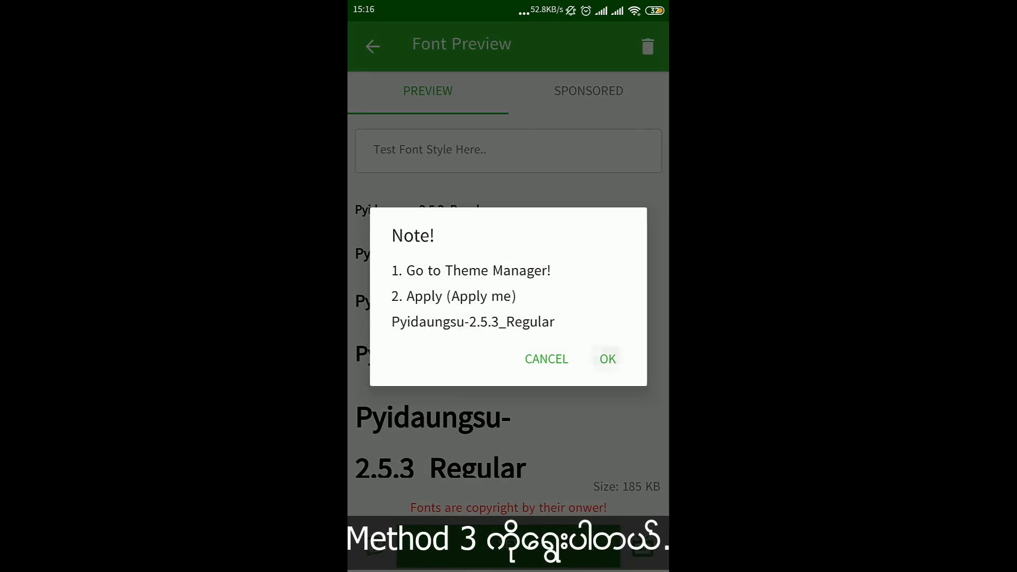
left_click(608, 358)
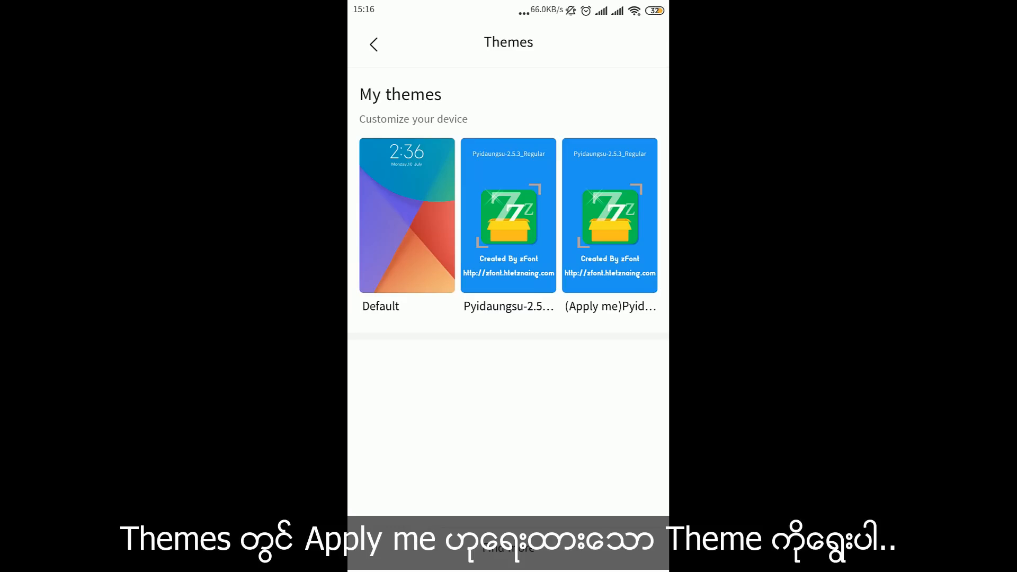
Apply the (Apply me)Pyidaungsu-2.5.3_Regular theme and reboot the phone.
left_click(610, 216)
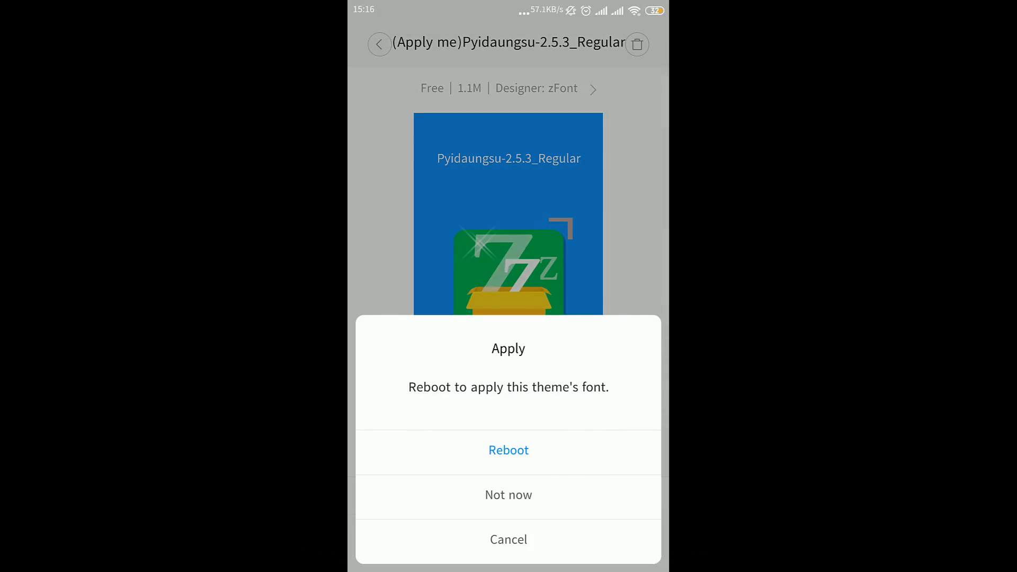
left_click(509, 494)
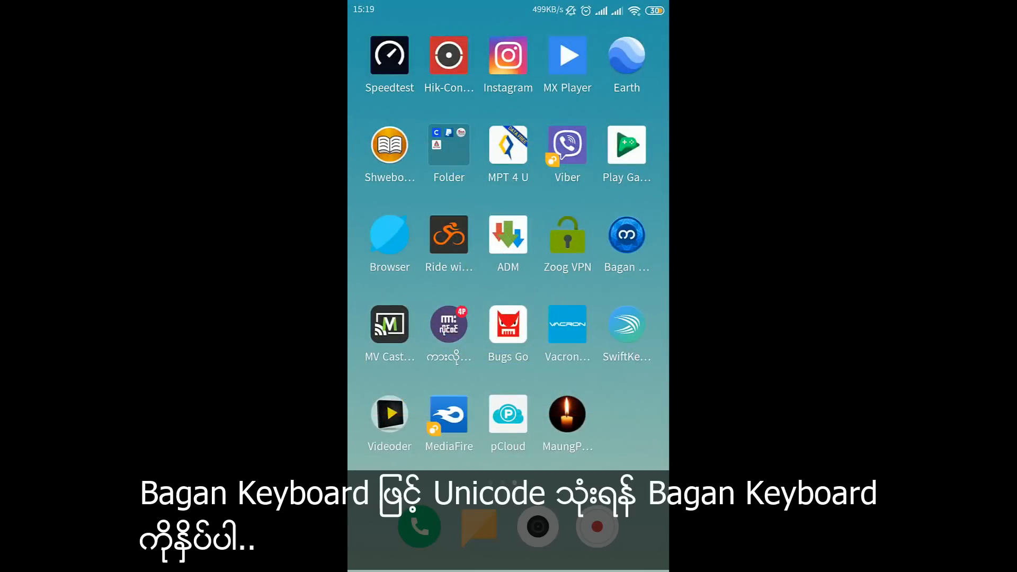
In Bagan Keyboard's language settings, choose Unicode instead of Zawgyi for Myanmar.
left_click(627, 234)
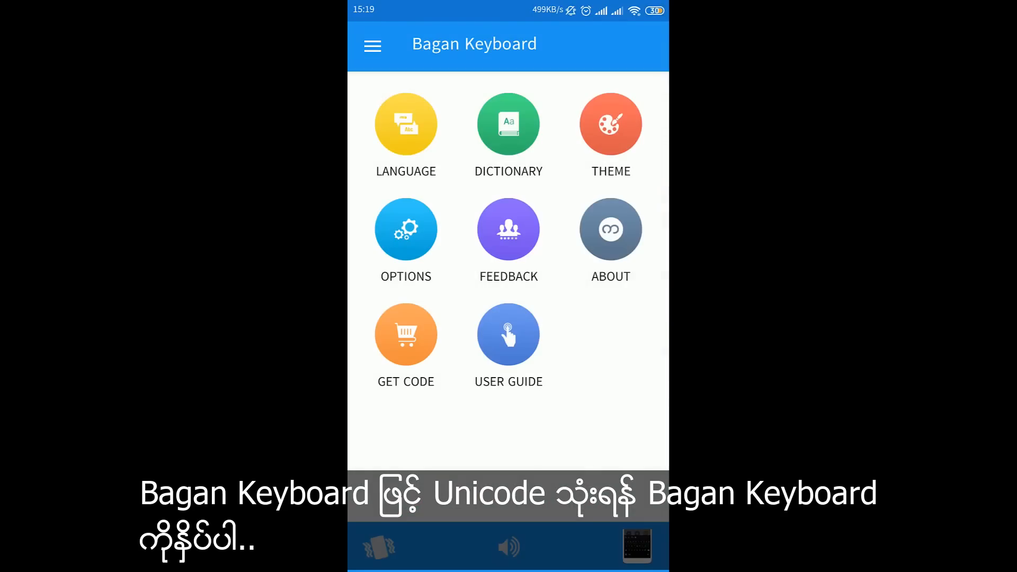
left_click(406, 124)
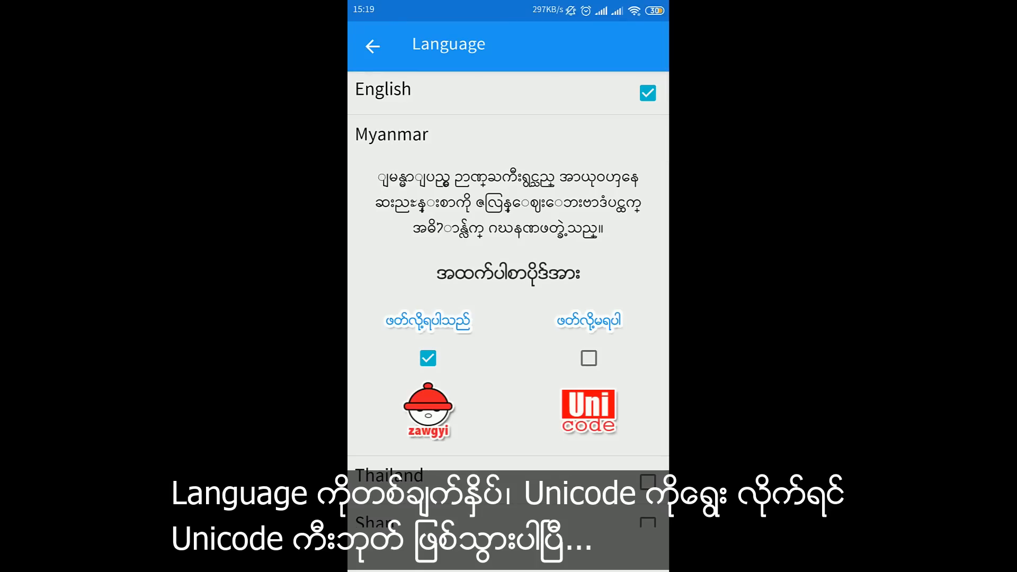
left_click(588, 358)
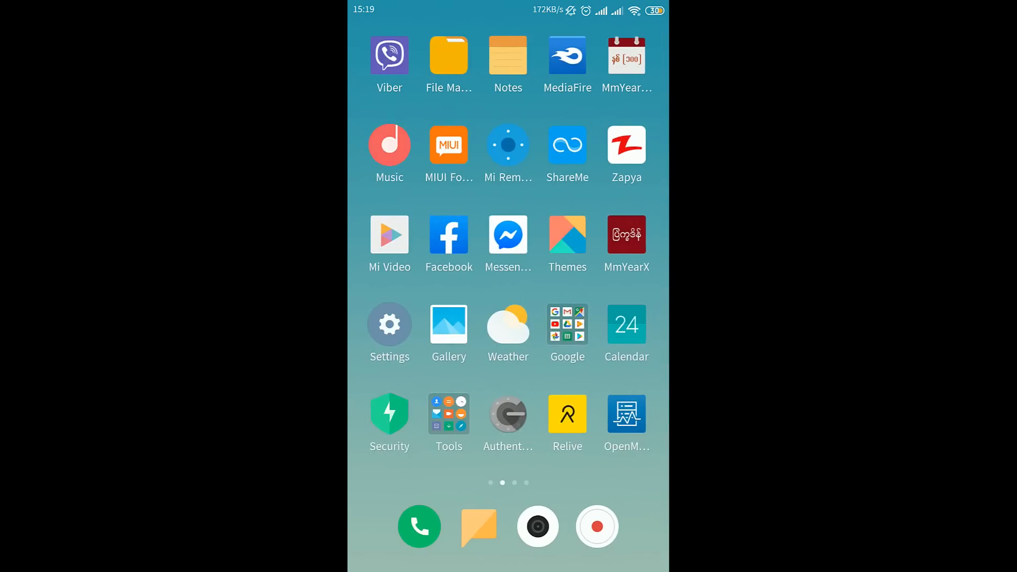
Create a new empty note in Notes with the keyboard raised for typing.
left_click(507, 55)
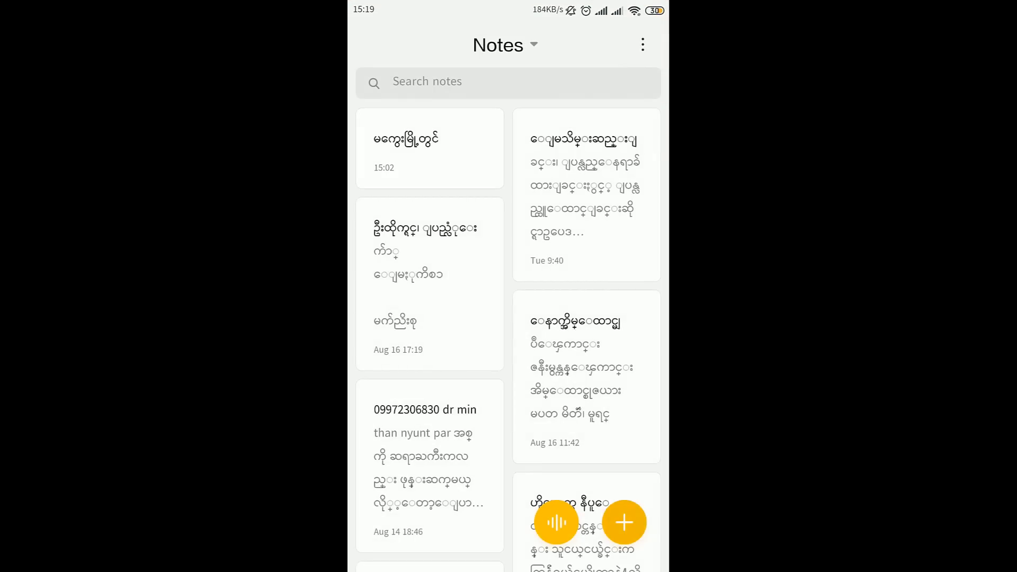
left_click(624, 522)
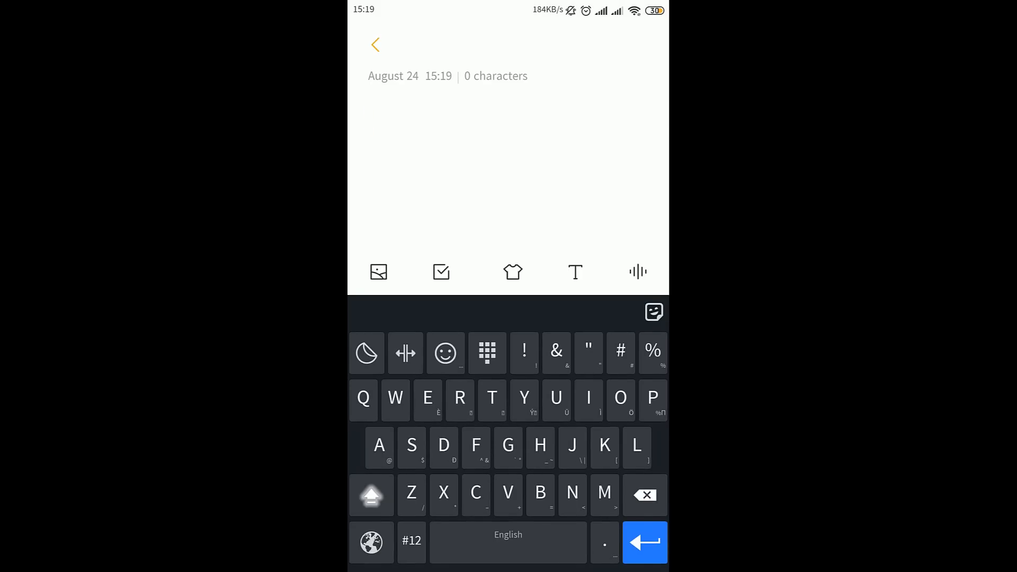
left_click(371, 542)
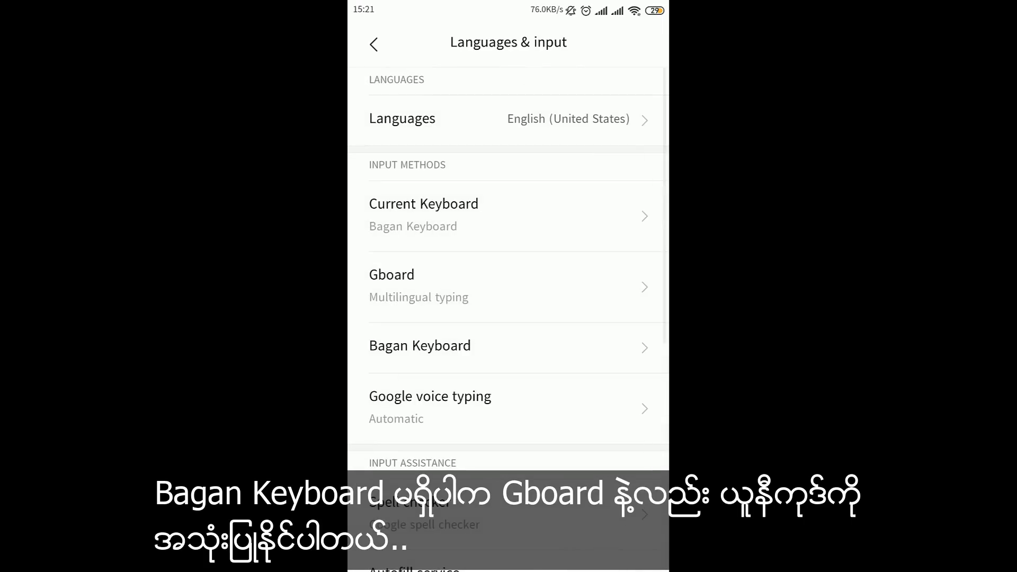
Set Gboard as the current keyboard in Languages & input.
left_click(424, 203)
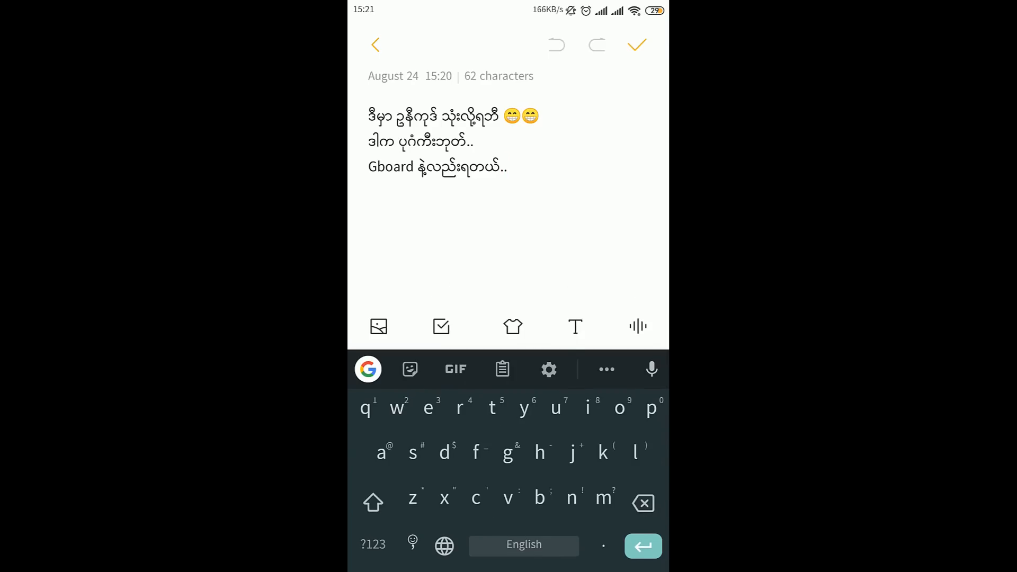
In Gboard Languages, search "burm" and add the Burmese keyboard alongside English (US).
left_click(549, 369)
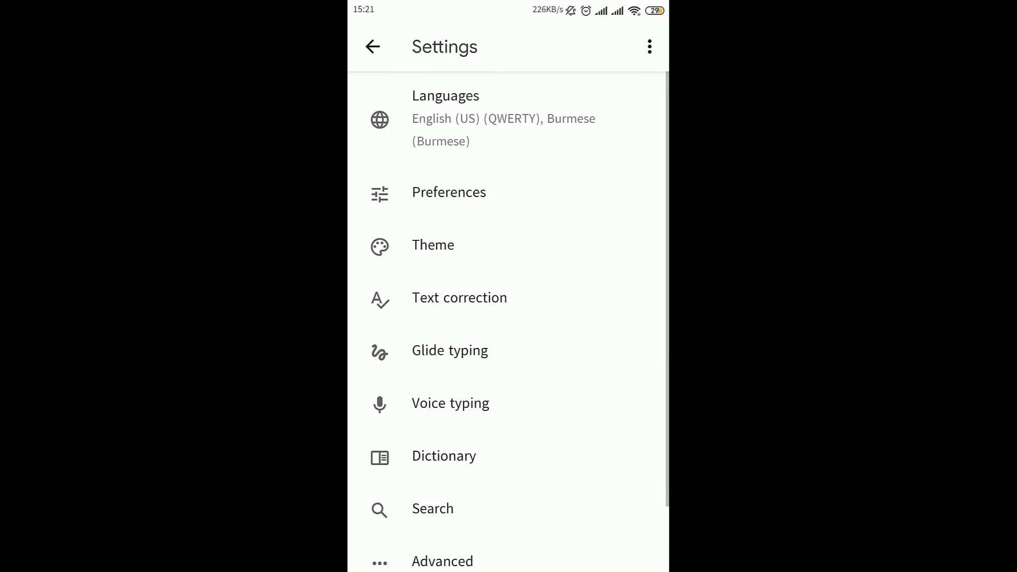
left_click(444, 117)
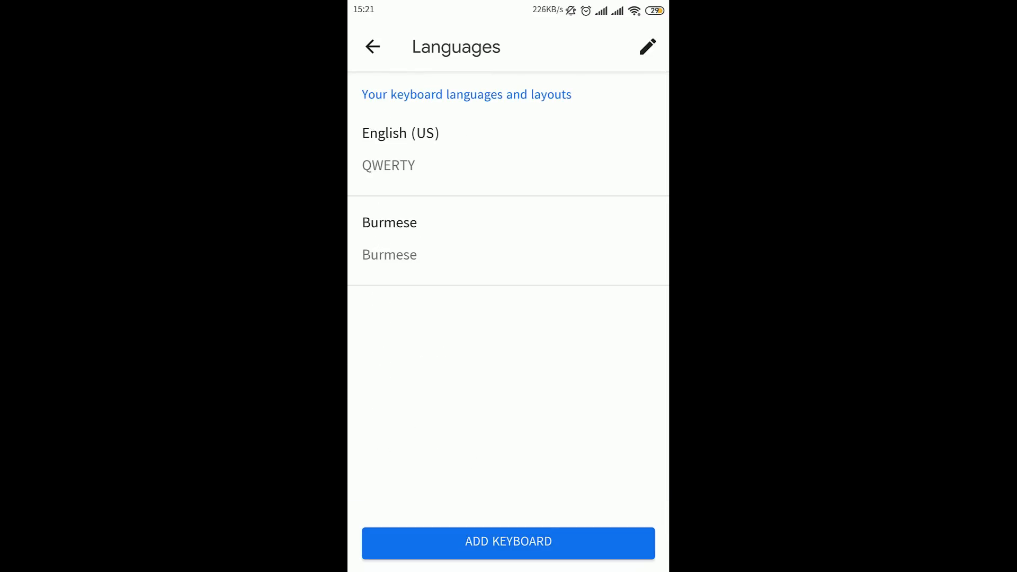
left_click(508, 543)
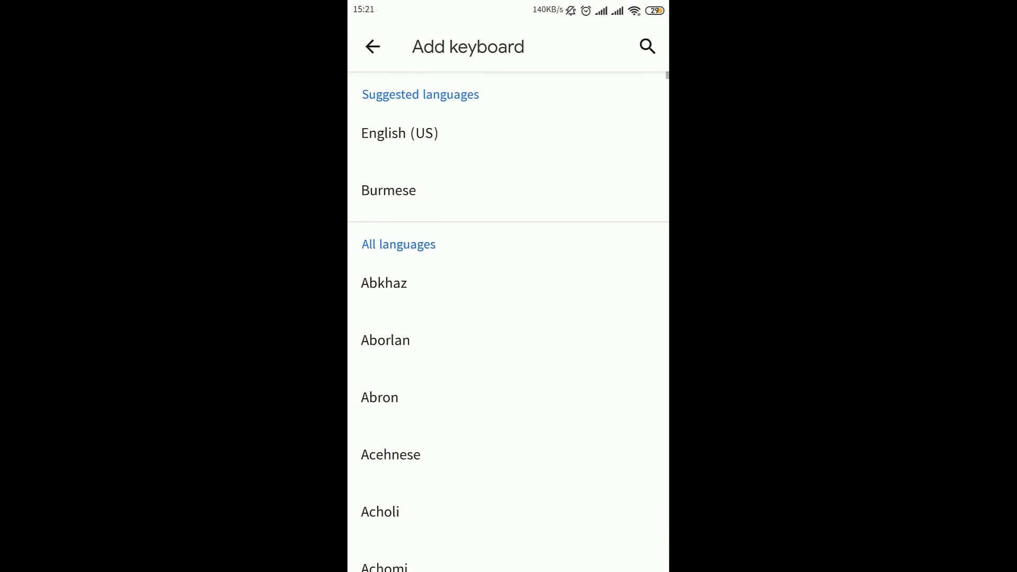
left_click(646, 46)
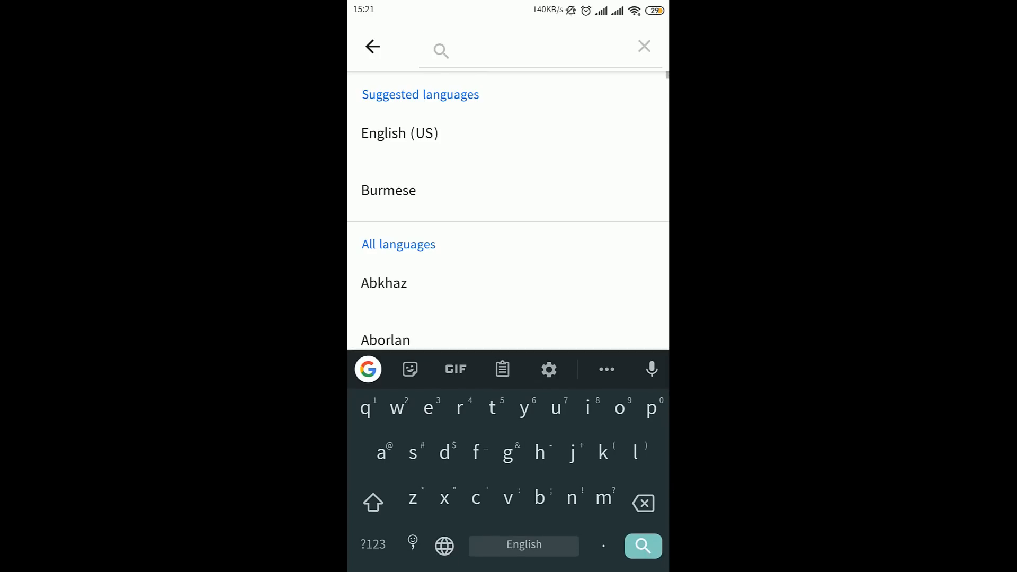
type("burme")
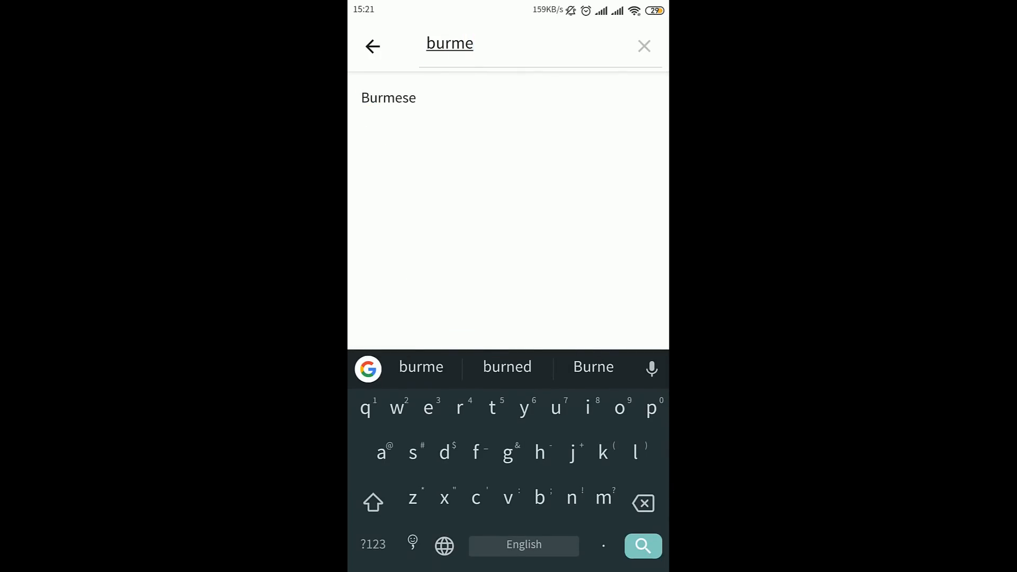
left_click(388, 97)
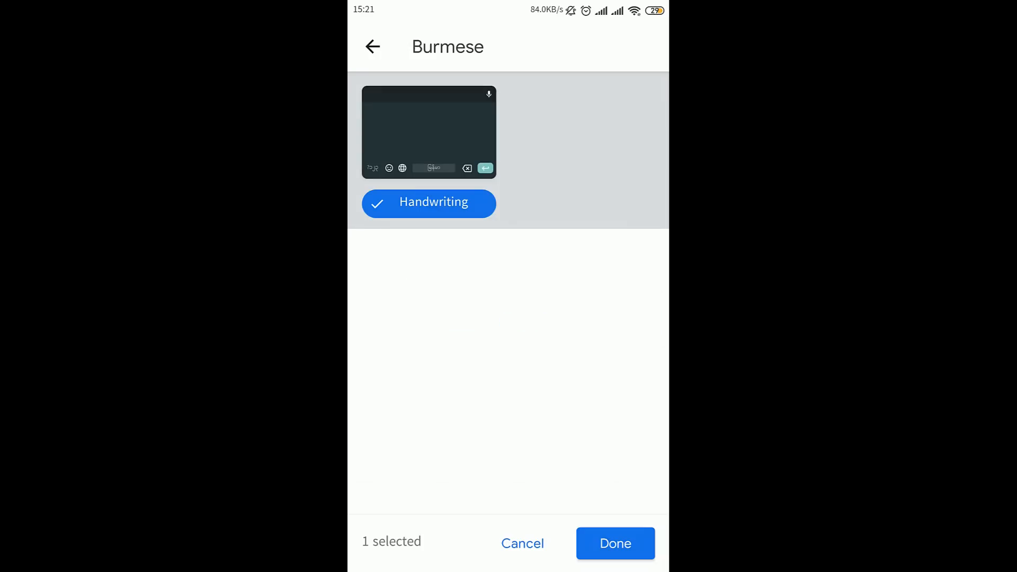
left_click(616, 557)
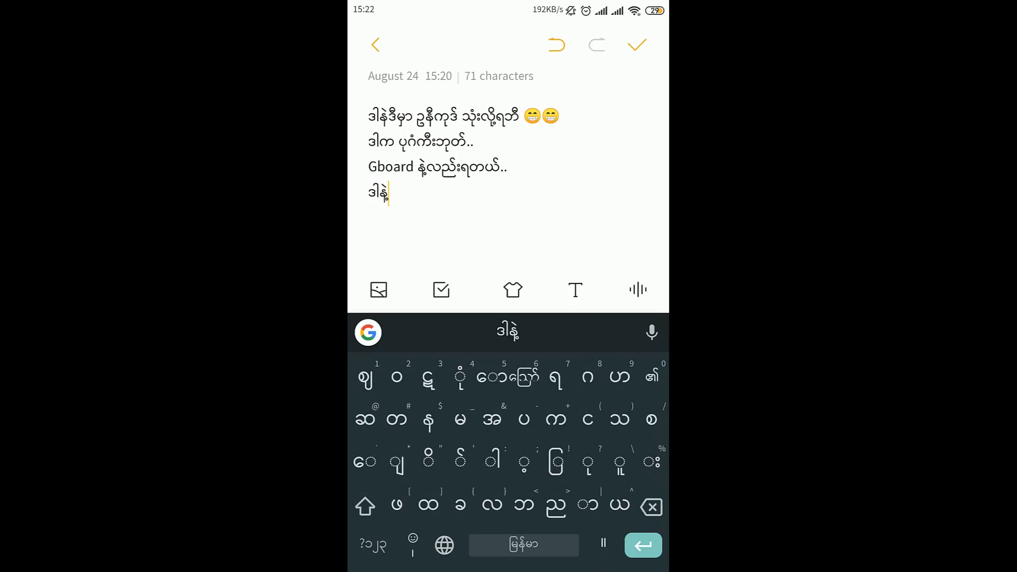
Add a new Burmese Unicode line 'လည်းအ' below the existing note lines.
type("လည်းအဆင်ပြေတယ်")
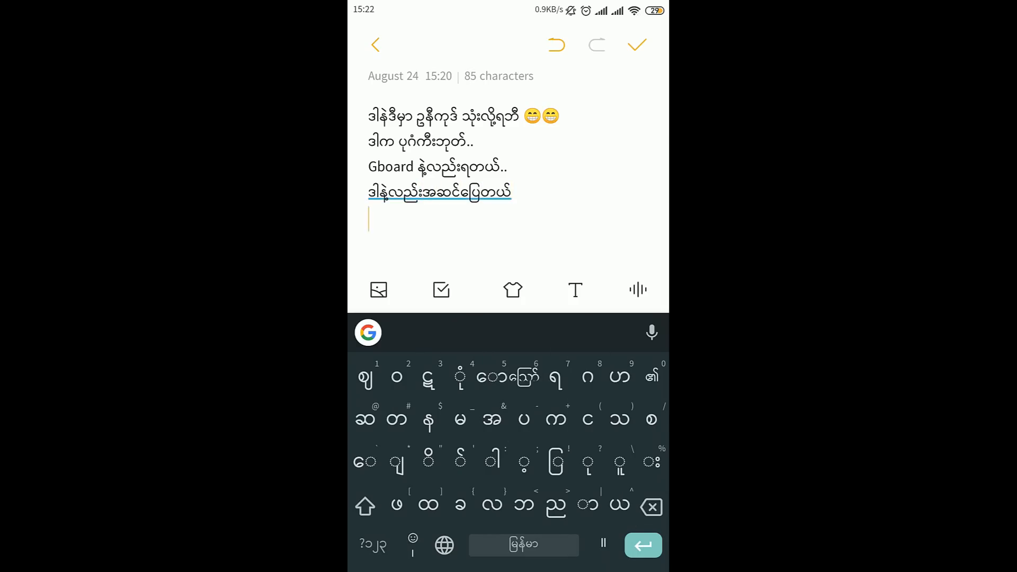
left_click(375, 544)
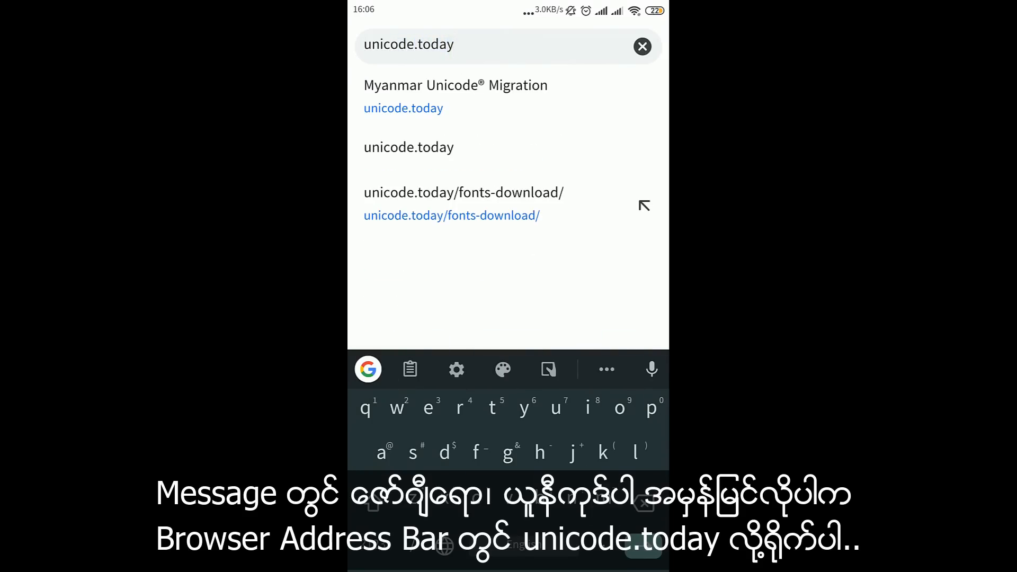
From unicode.today, reach the Connect MUX page and start downloading its apk.
left_click(402, 108)
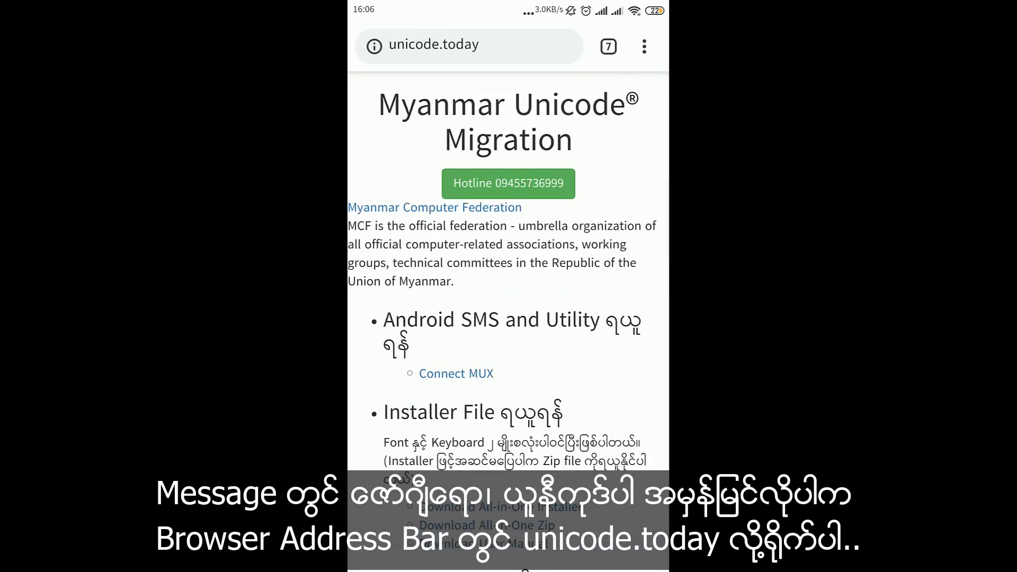
left_click(455, 373)
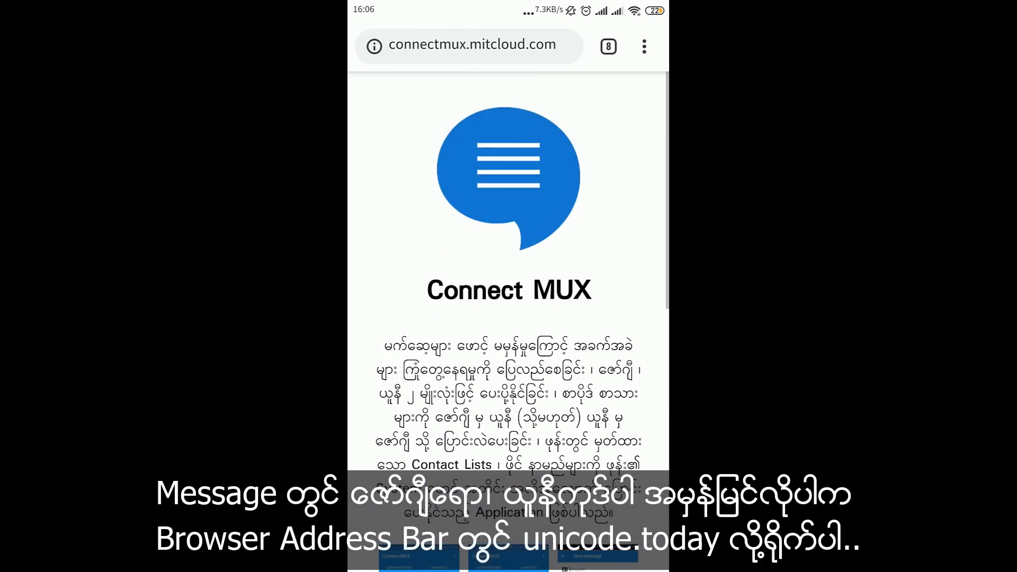
scroll("down", 3)
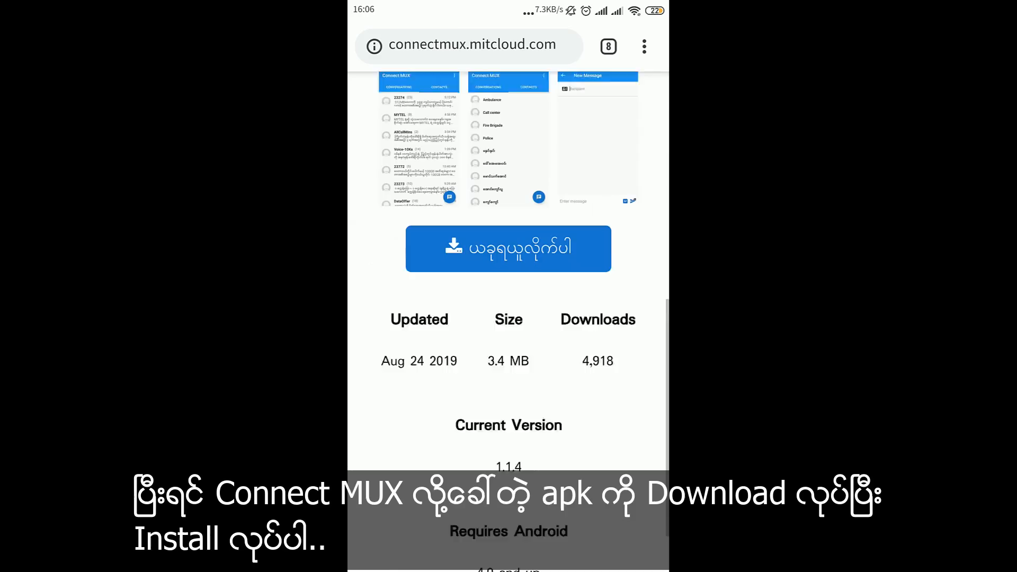
left_click(509, 247)
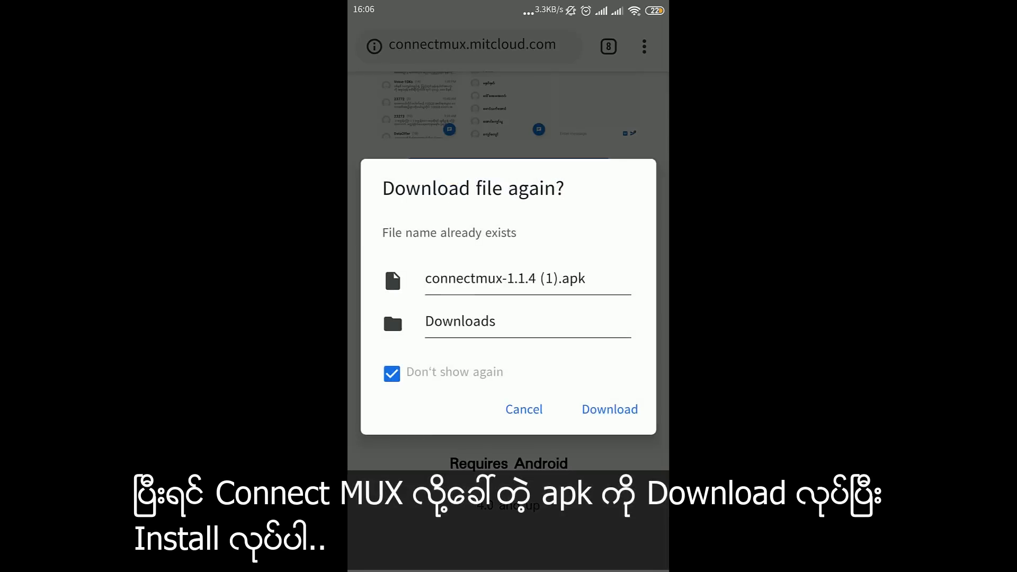
Confirm the repeat download, keep the apk despite the warning, and launch it for installing.
left_click(609, 409)
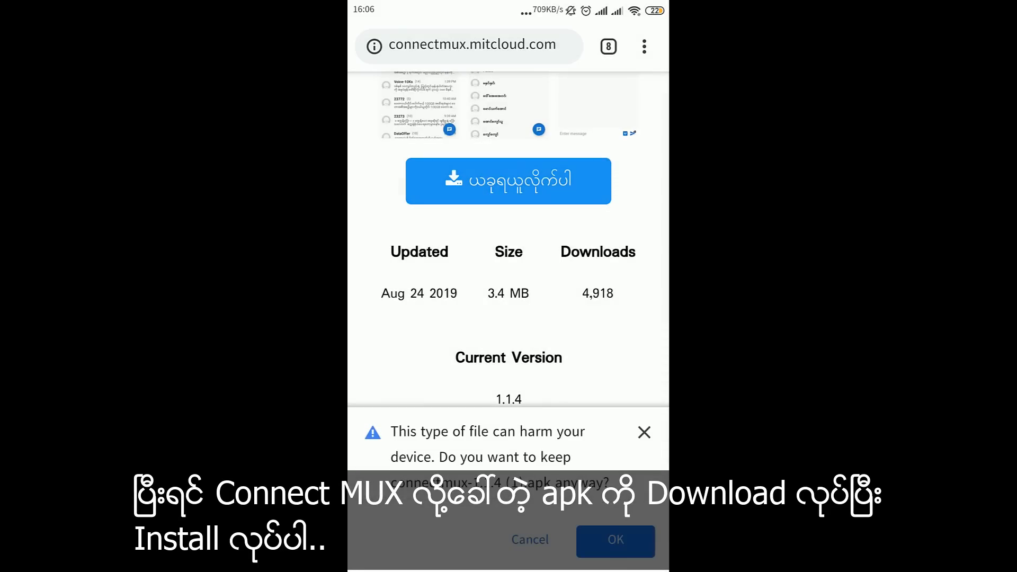
left_click(616, 541)
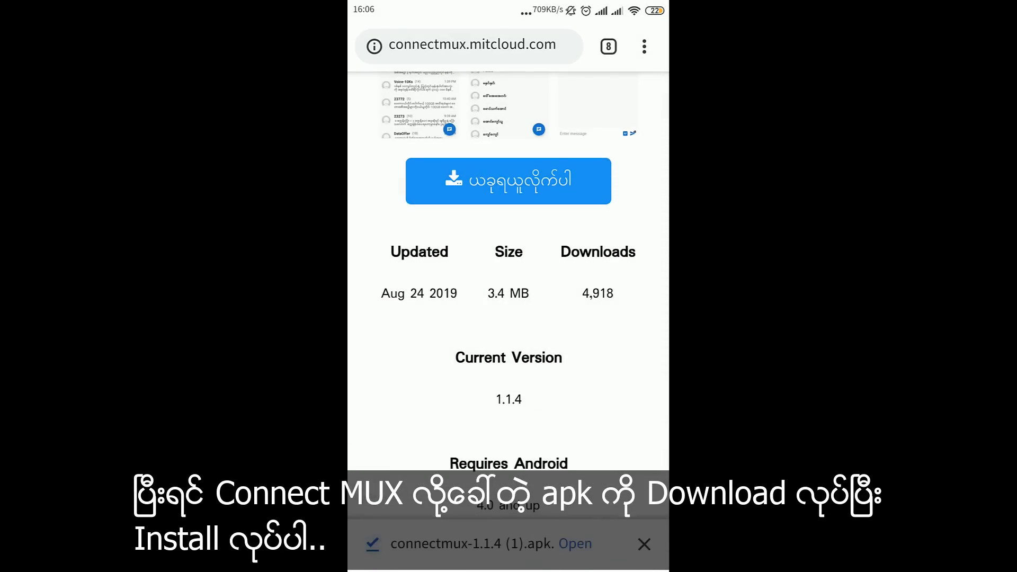
left_click(575, 542)
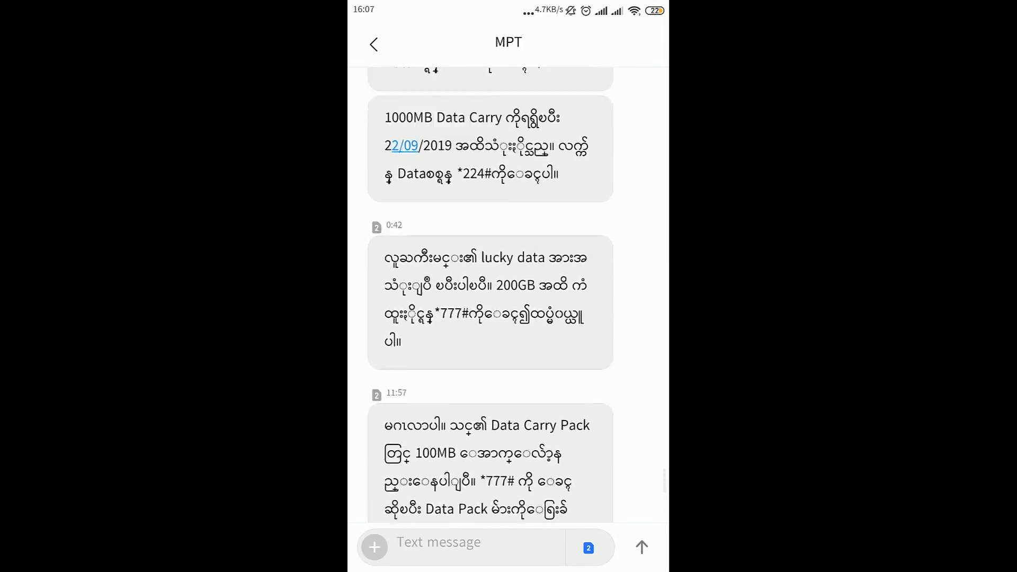
Allow Connect MUX contacts access and make it the default SMS app.
scroll("down", 3)
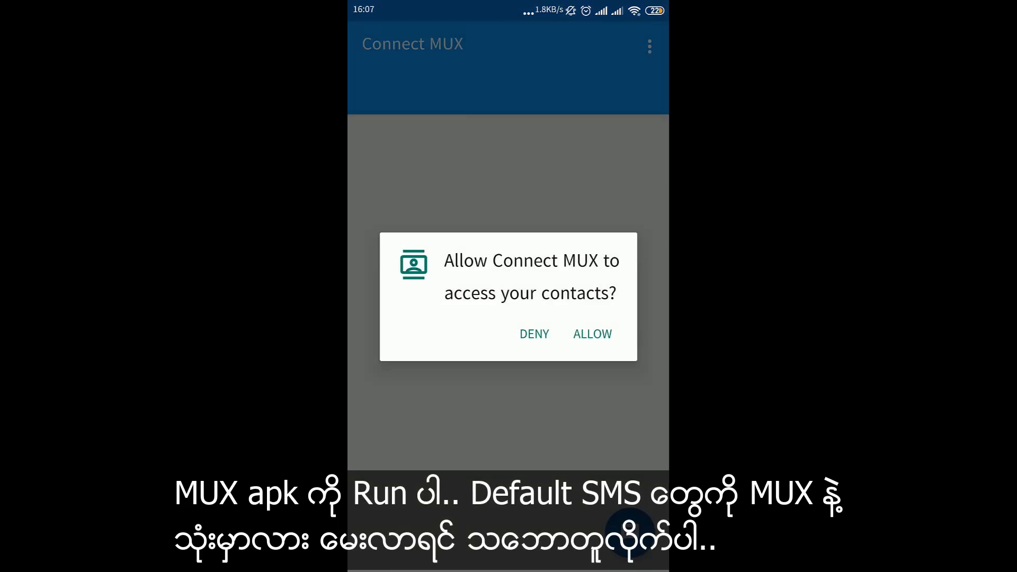
left_click(592, 333)
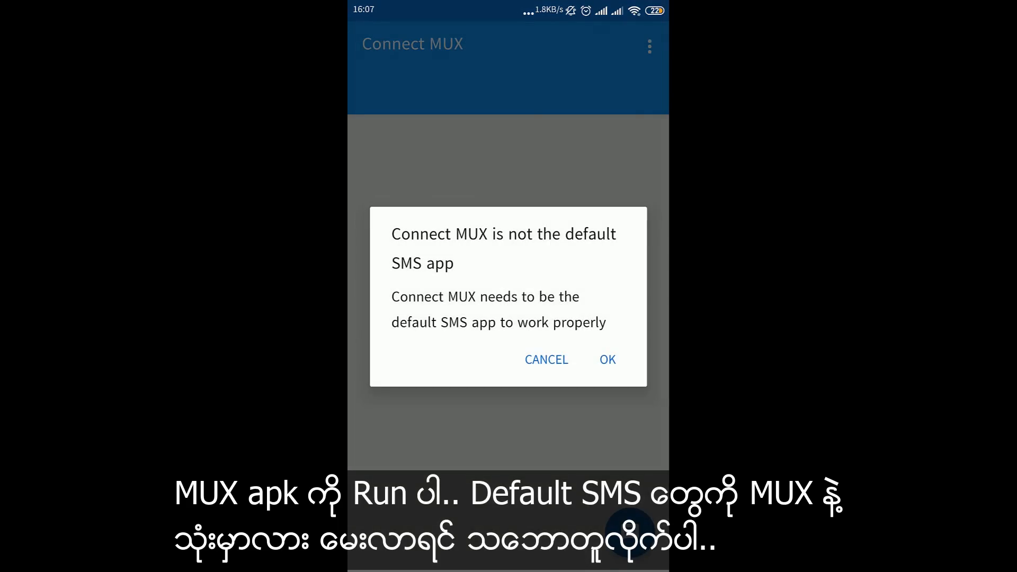
left_click(608, 360)
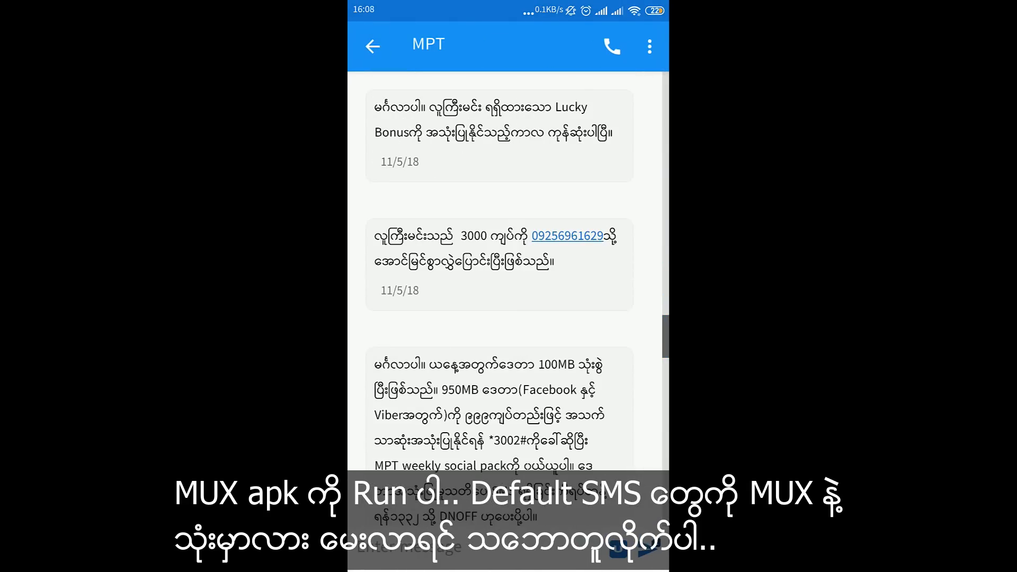
Scroll through the MPT thread to read the now-correct Burmese messages.
scroll("down", 3)
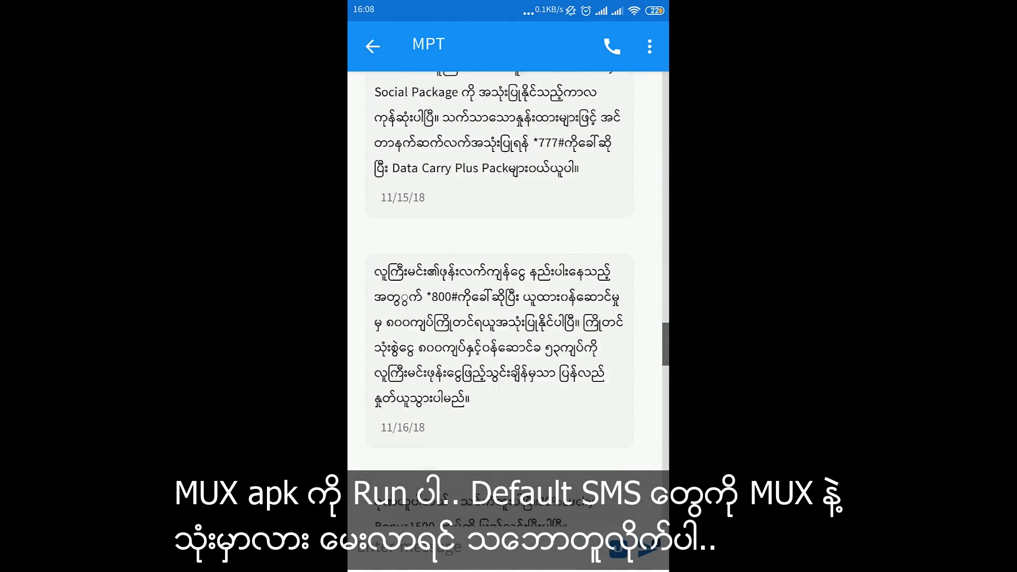
scroll("down", 3)
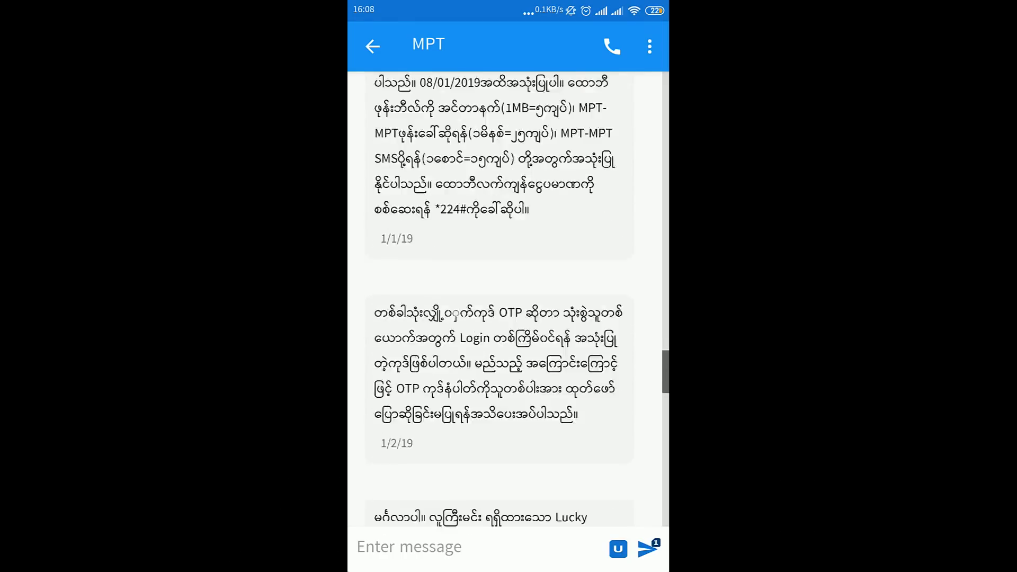
scroll("down", 3)
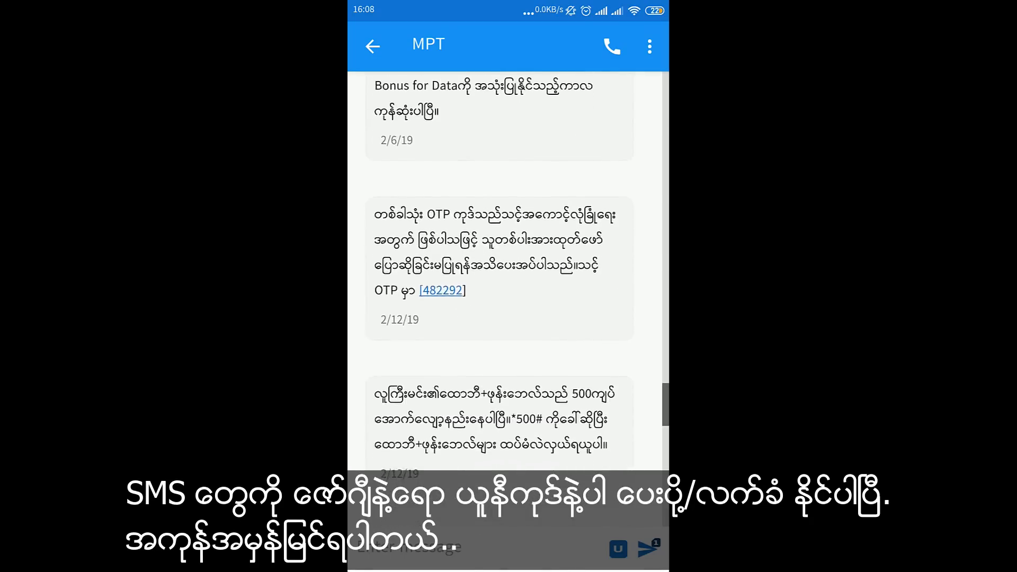
scroll("down", 3)
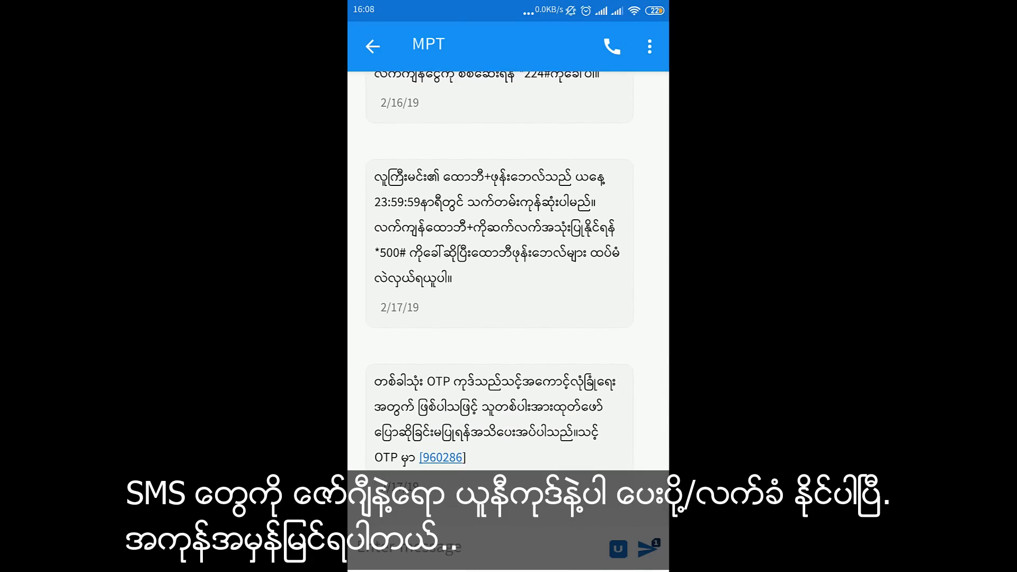
Draft the Burmese reply 'ယူနီ' 'မင်ရမယ' in the MPT conversation box.
left_click(409, 324)
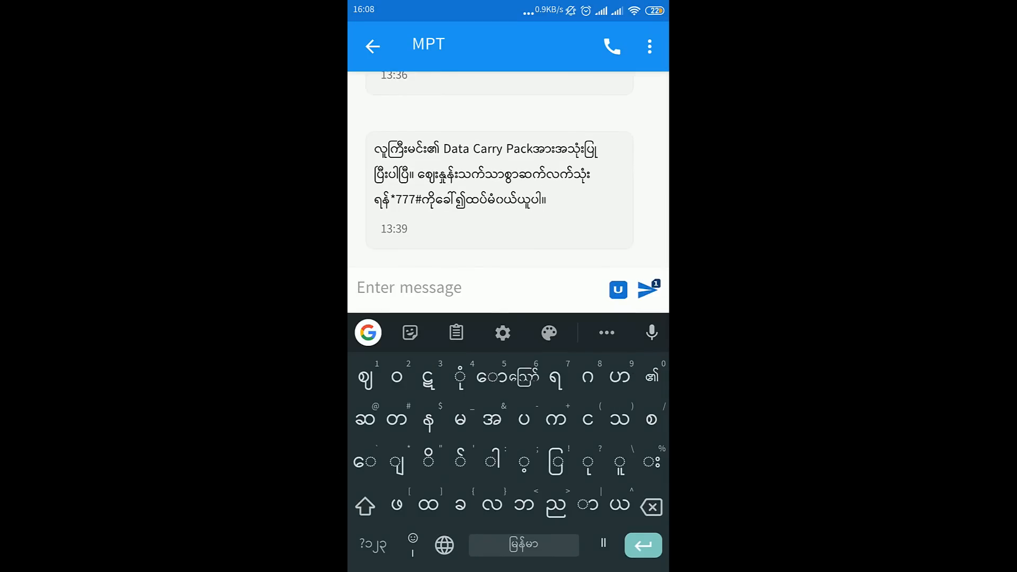
type("ယူနီကုဒ်နဲ့ရော ဇော်ဂျီနဲ့ရေးထားတာ")
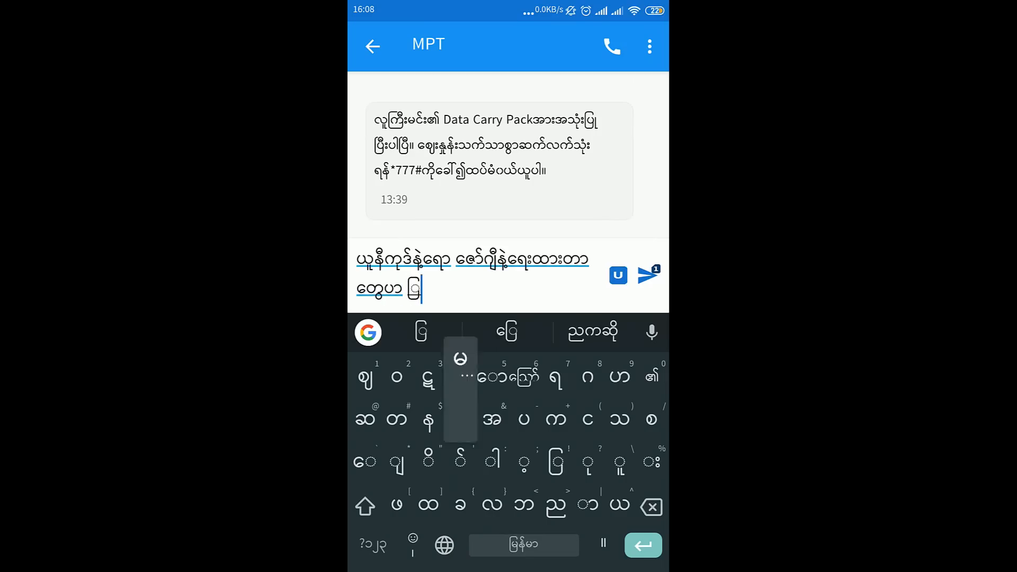
type("မင်ရမယ")
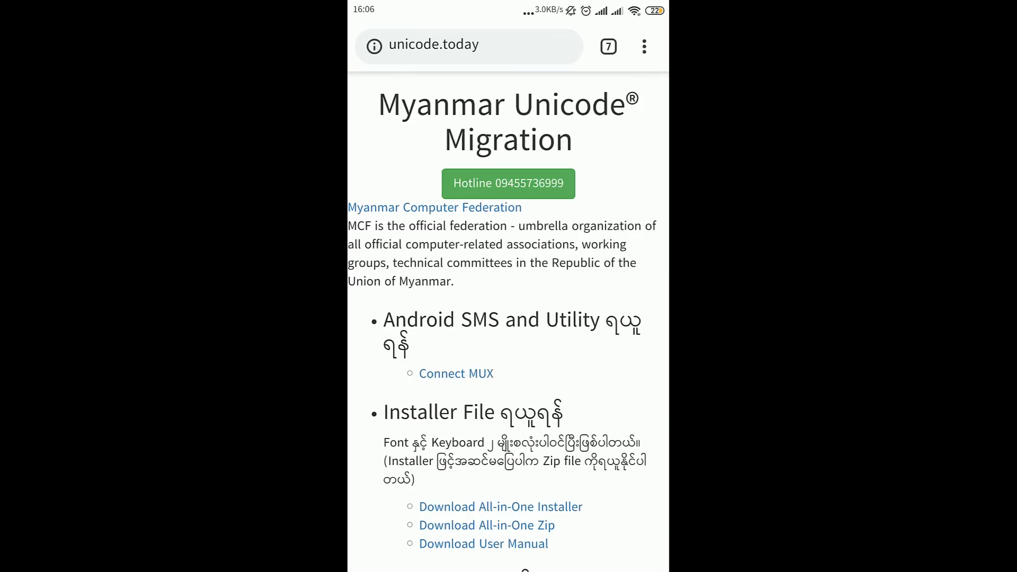
Reopen the Connect MUX page and request the connectmux-1.1.4 apk download again.
left_click(456, 373)
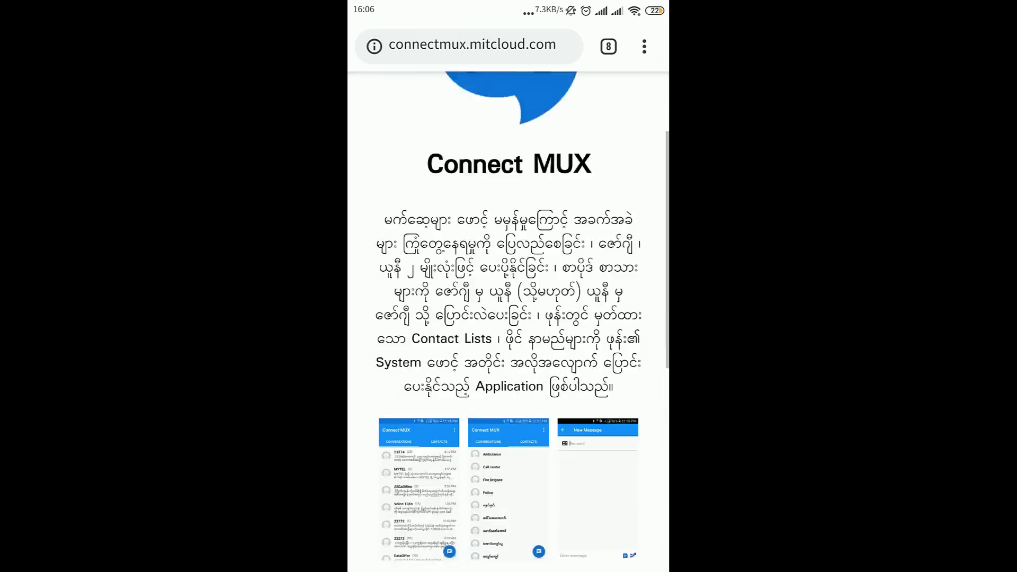
scroll("down", 3)
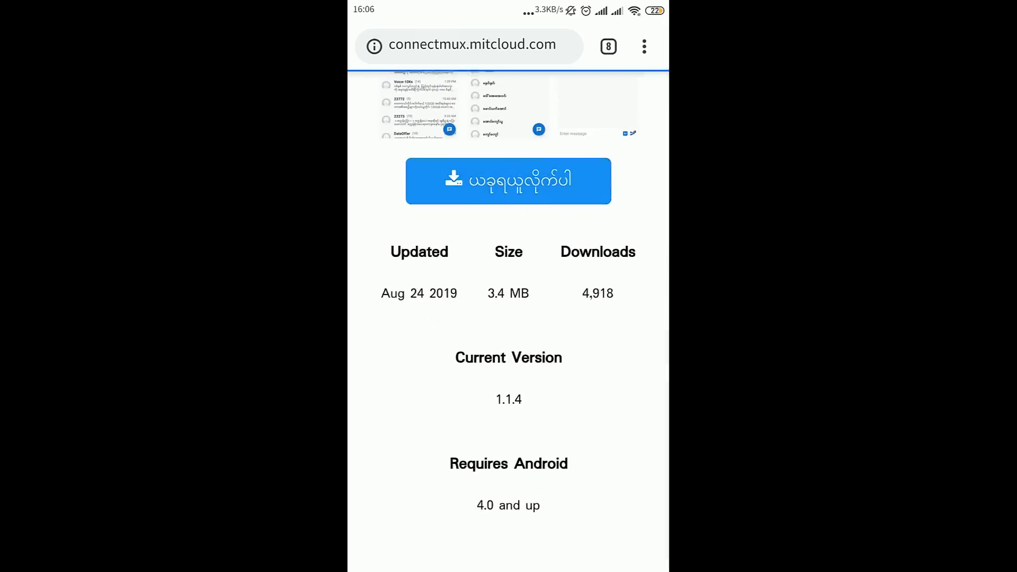
left_click(508, 180)
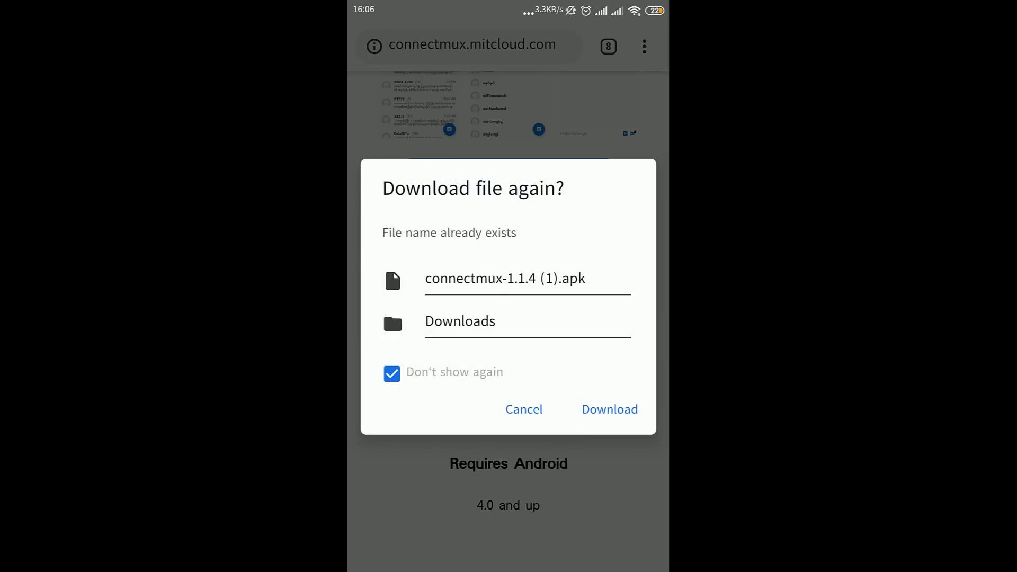